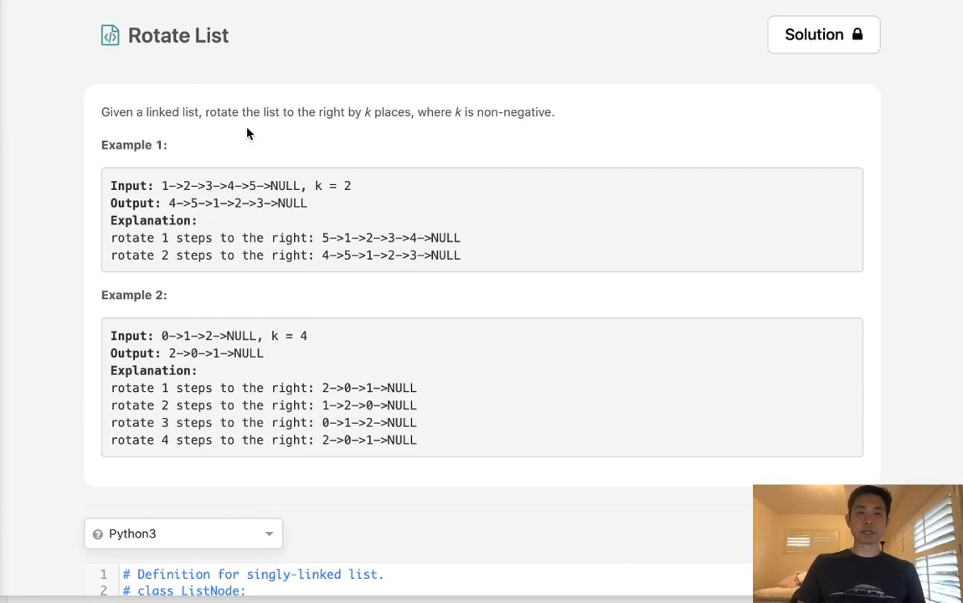
mouse_move(377, 131)
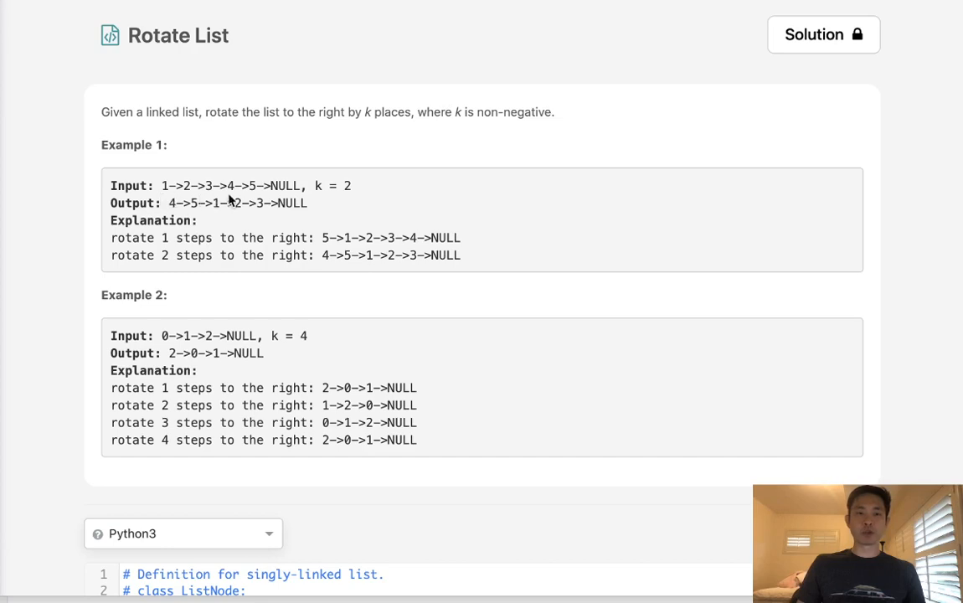
mouse_move(245, 215)
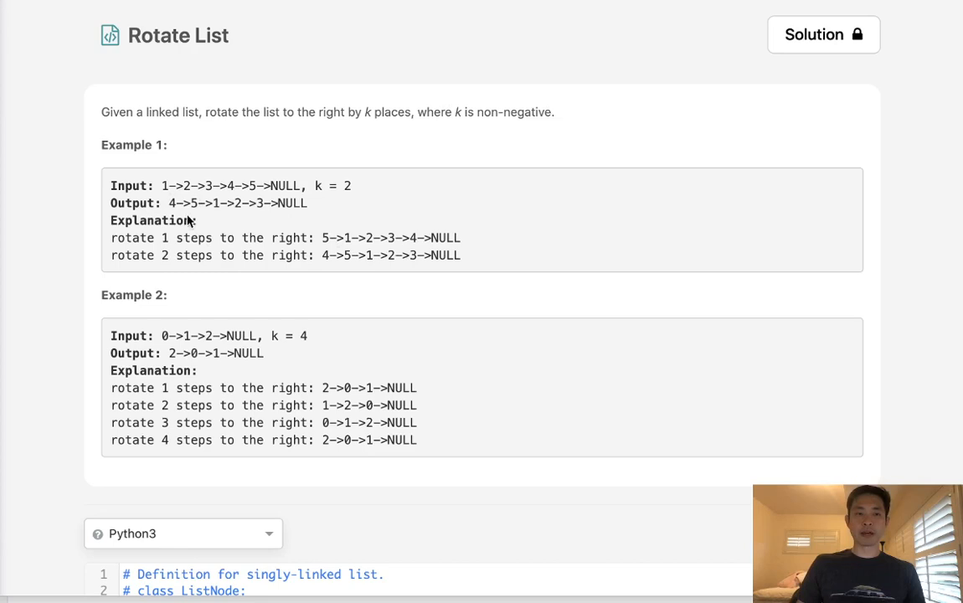
mouse_move(312, 245)
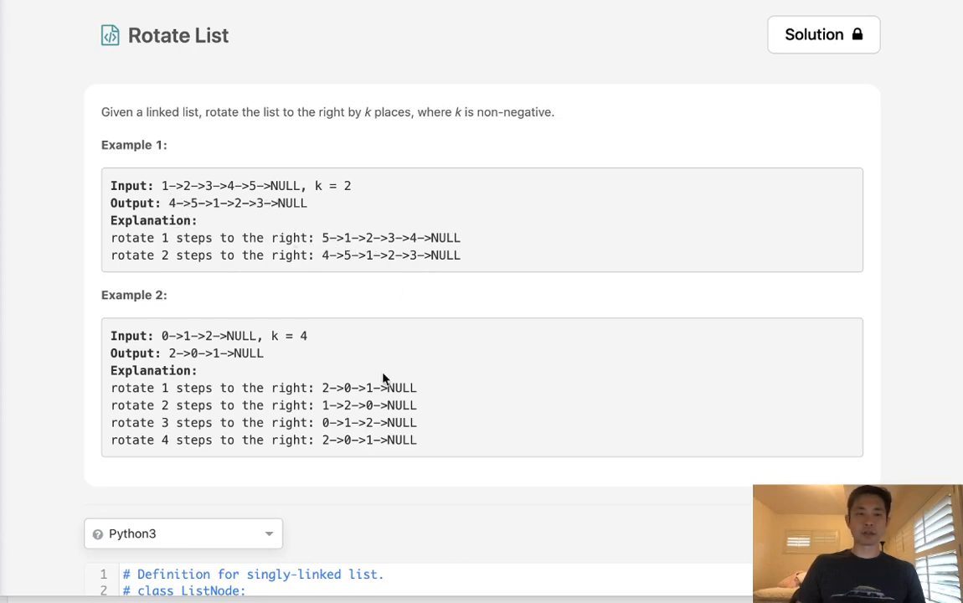
mouse_move(171, 350)
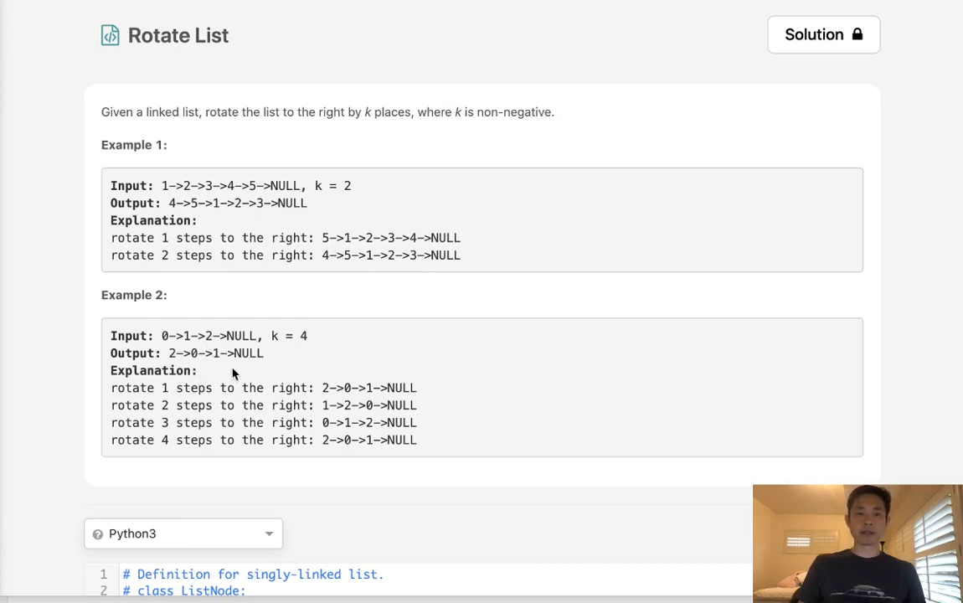
mouse_move(263, 347)
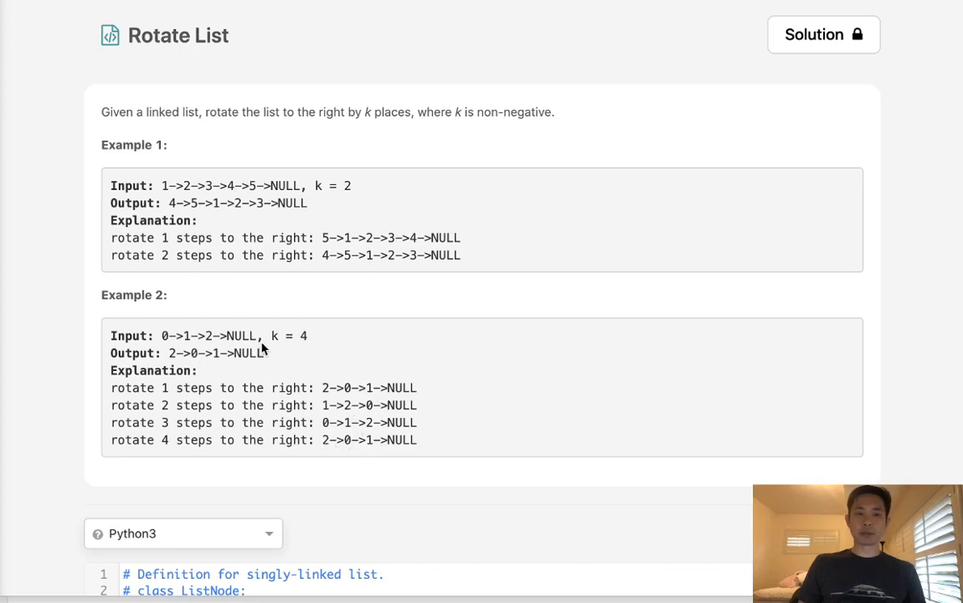
mouse_move(288, 402)
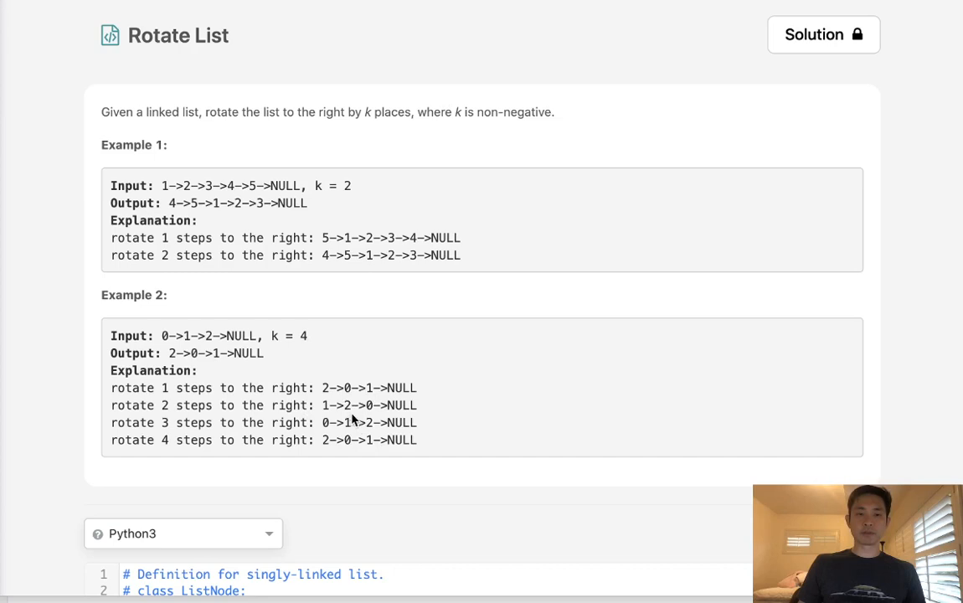
- Copy the Example 1 list 1->2->3->4->5->NULL into the empty rotateRight function as scratch
double_click(332, 422)
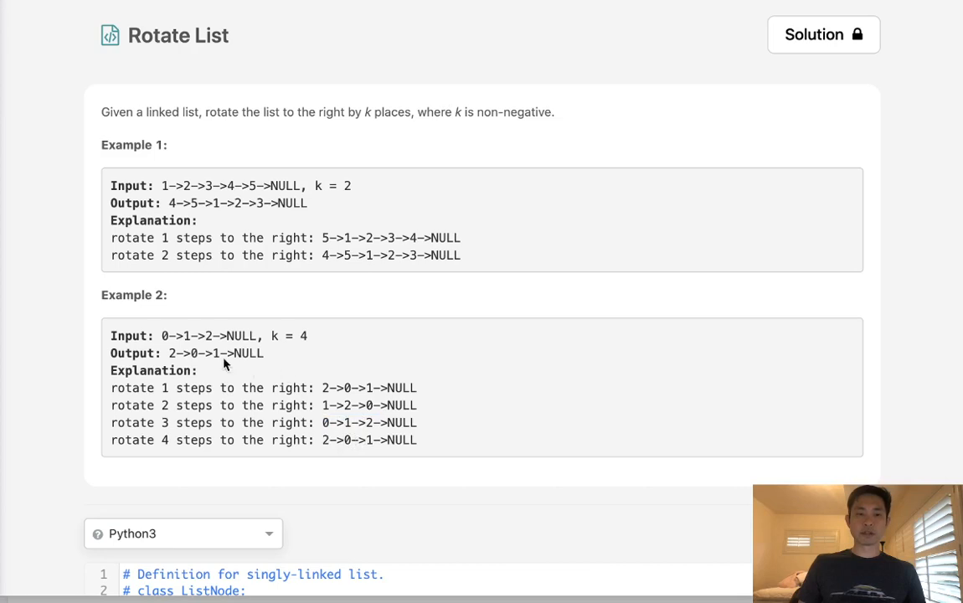
mouse_move(419, 439)
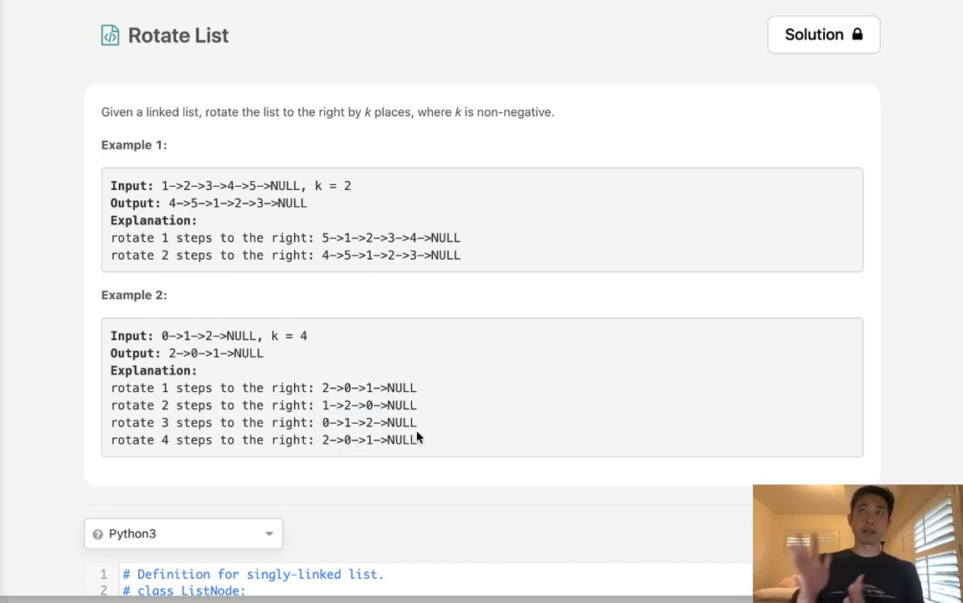
mouse_move(405, 322)
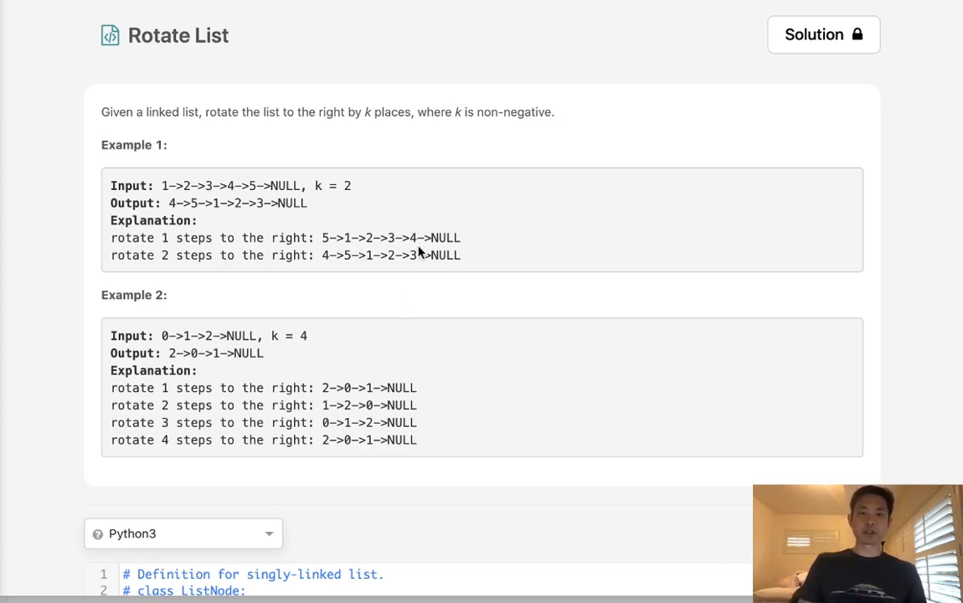
mouse_move(309, 251)
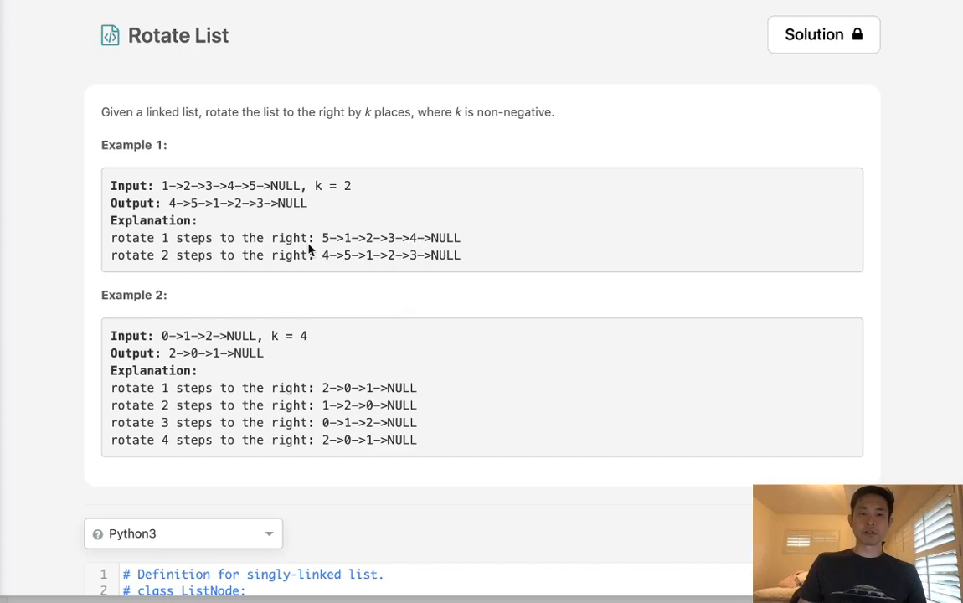
mouse_move(325, 243)
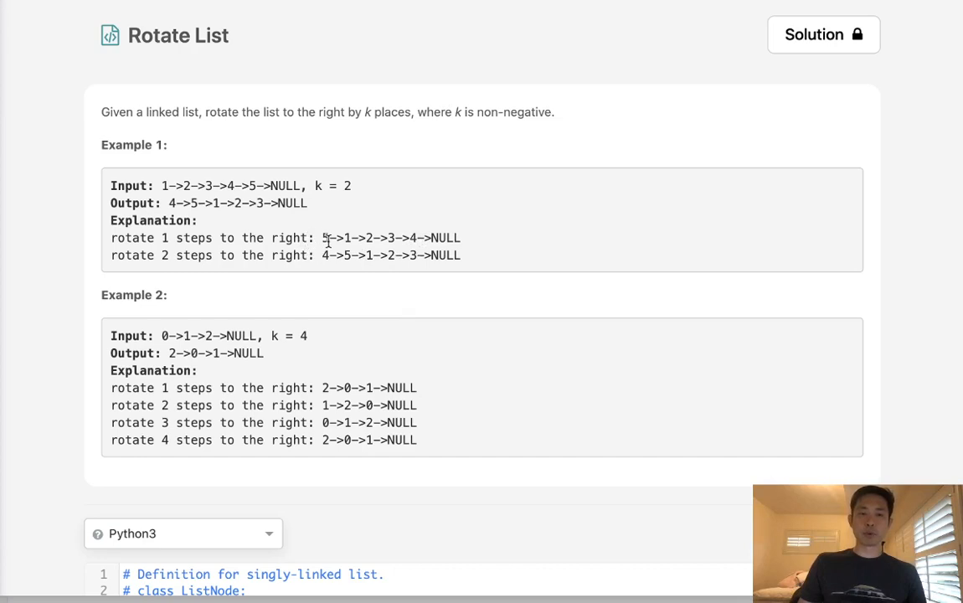
mouse_move(272, 237)
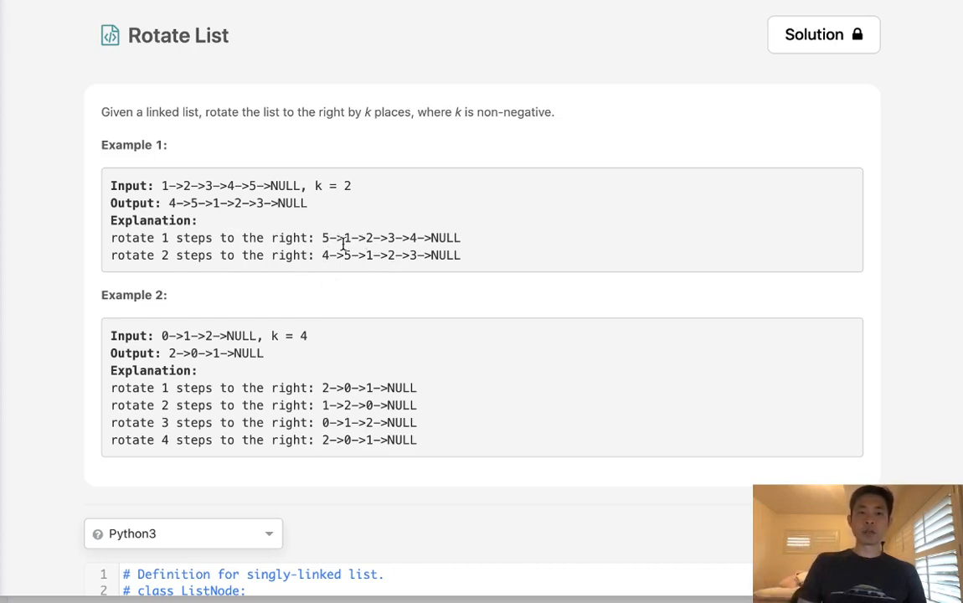
mouse_move(387, 238)
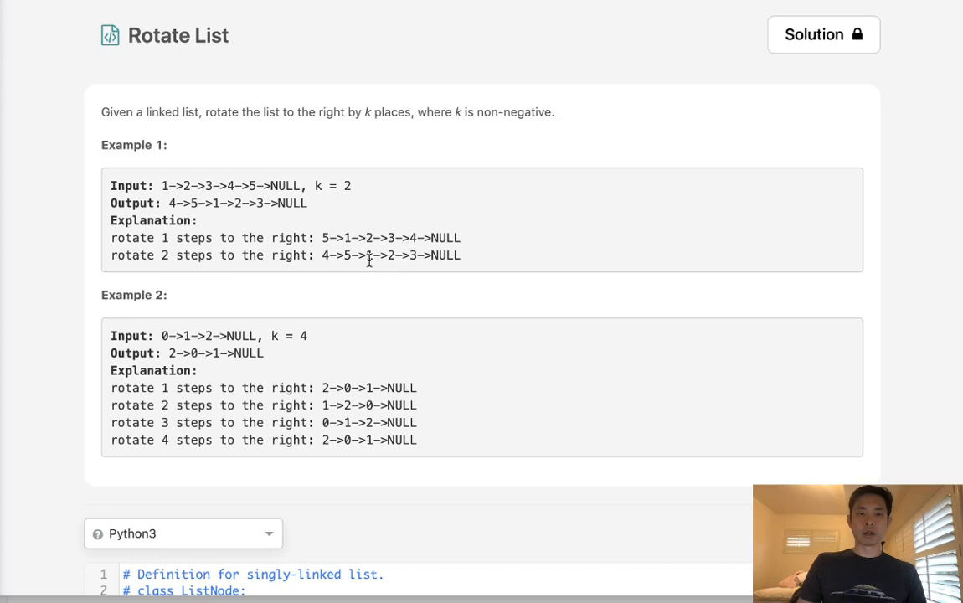
mouse_move(372, 258)
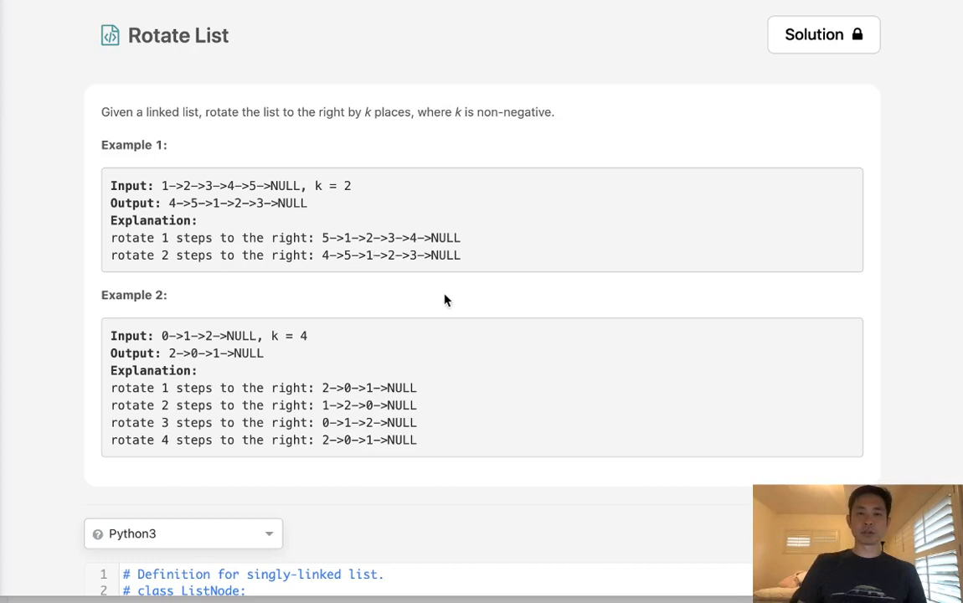
mouse_move(407, 276)
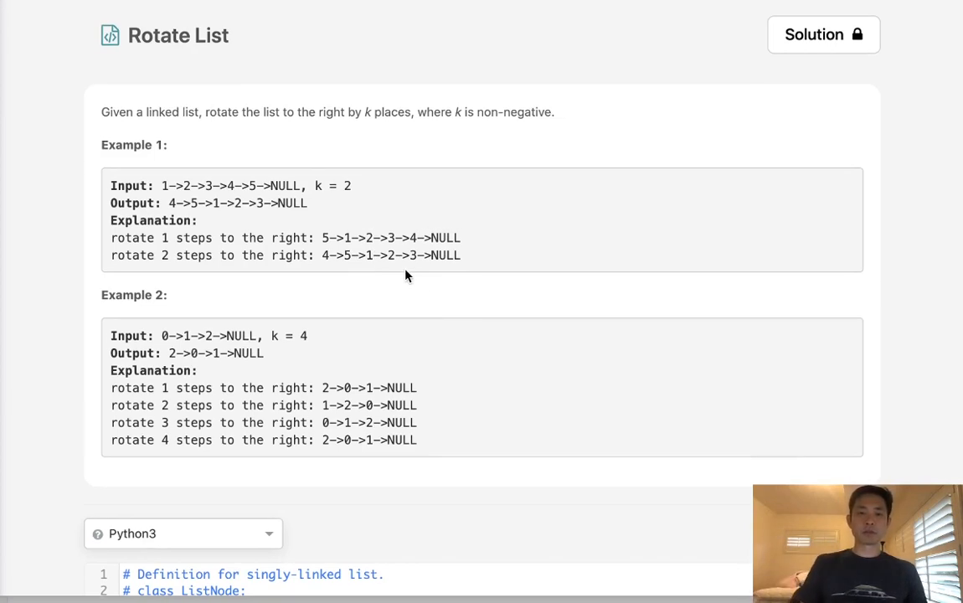
mouse_move(379, 313)
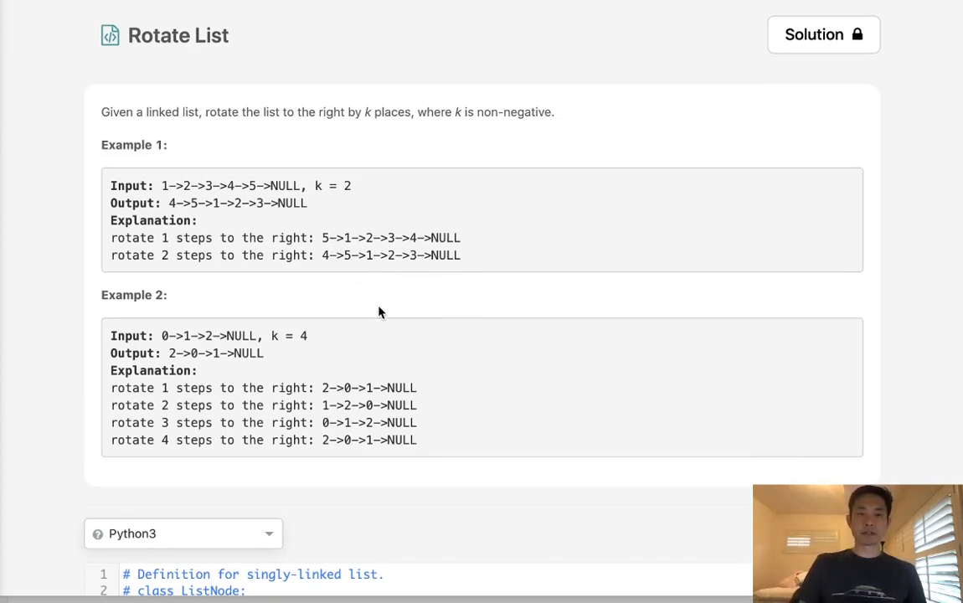
scroll("down", 3)
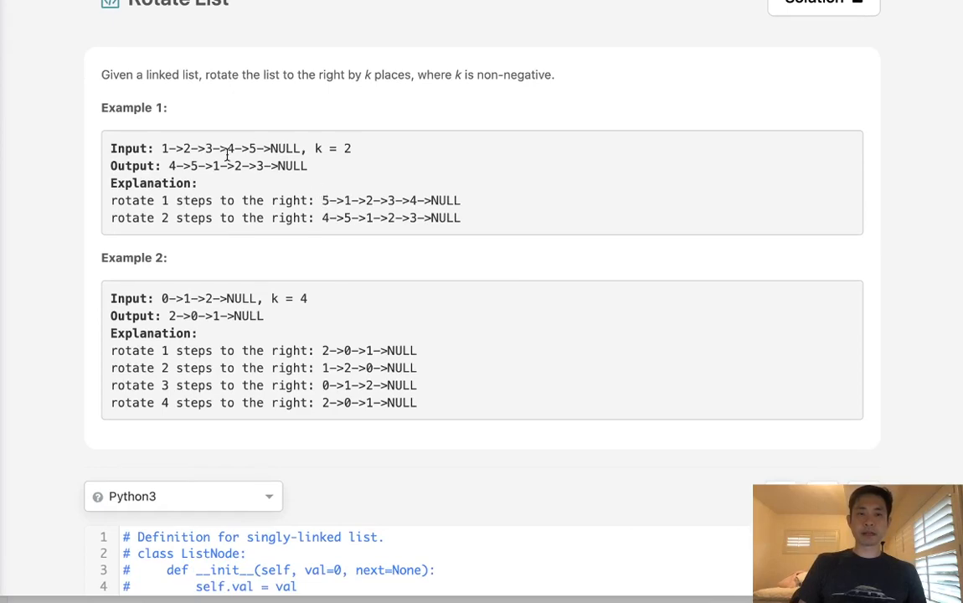
left_click_drag(160, 147, 298, 148)
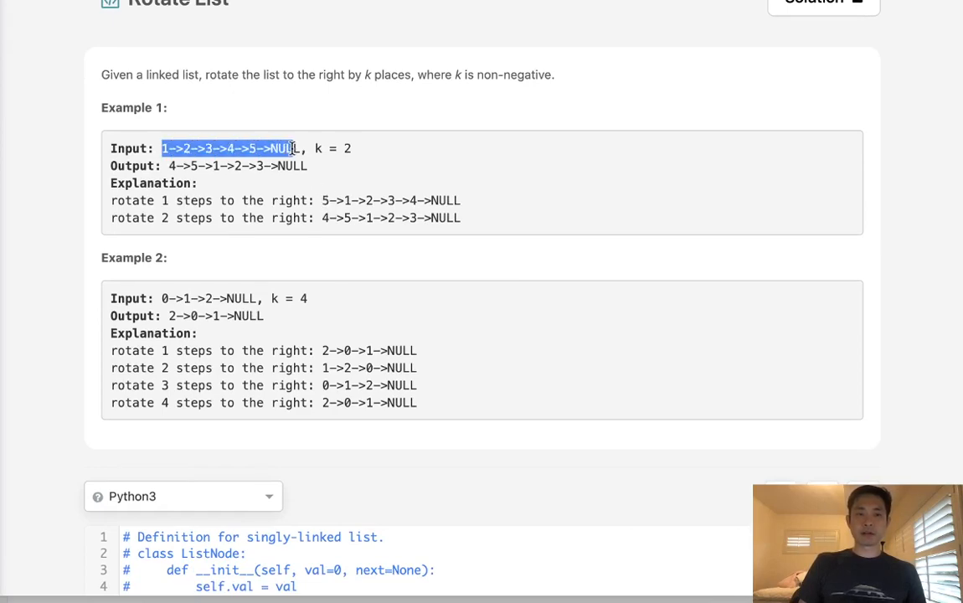
scroll("down", 3)
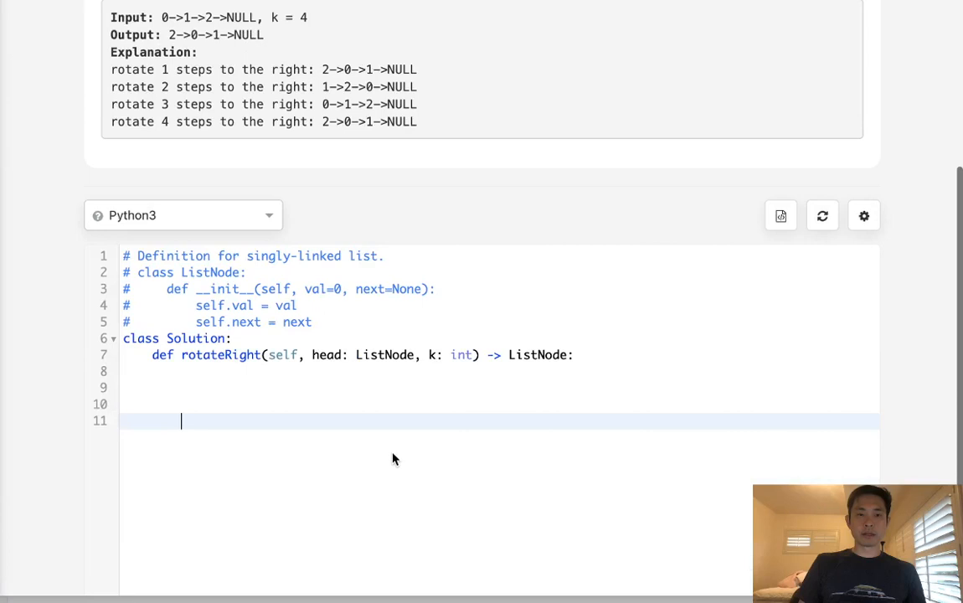
type("1->2->3->4->5->NULL")
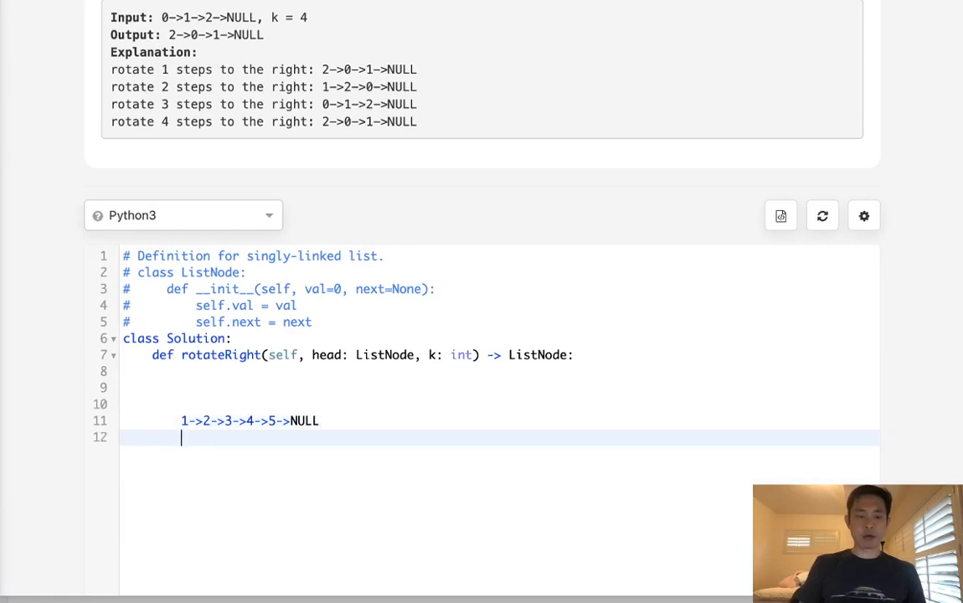
type("N>?")
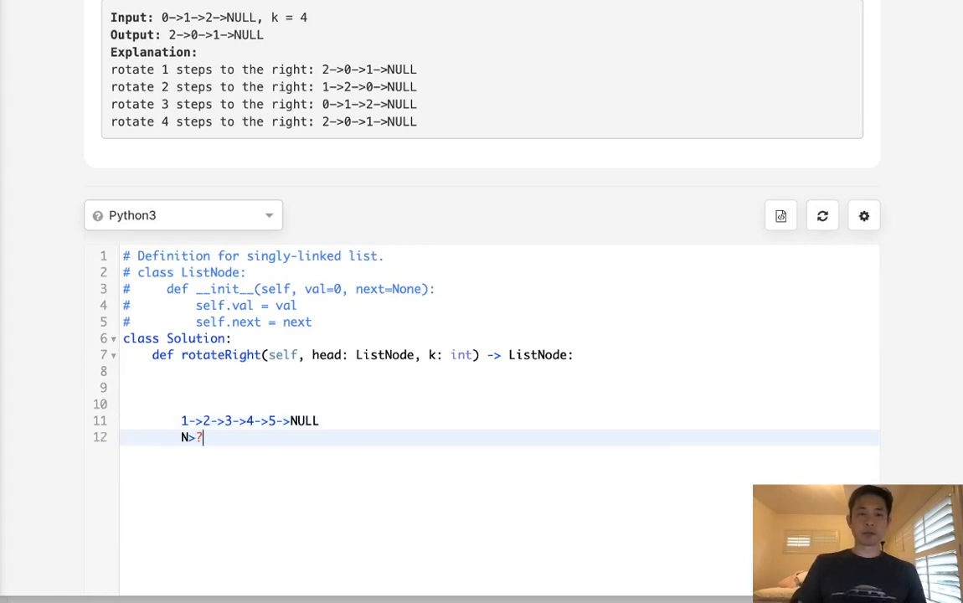
- Add a scratch note about N and k under the example list
scroll("down", 3)
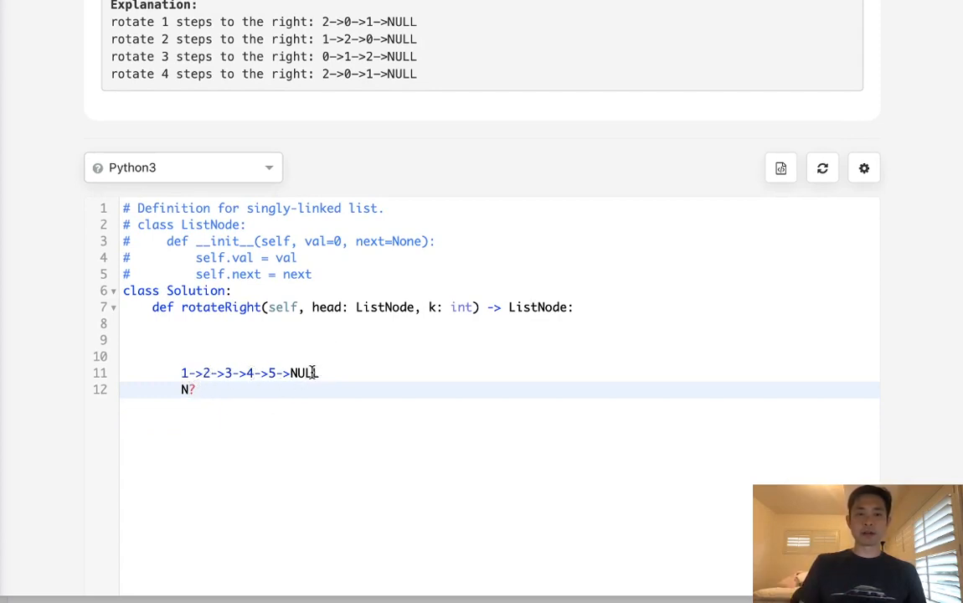
mouse_move(228, 382)
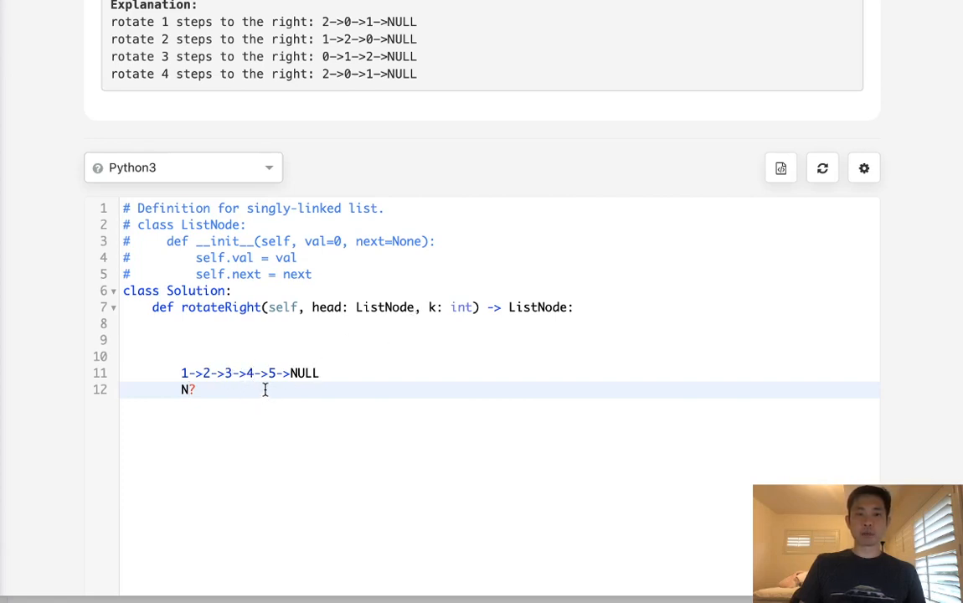
type("k 7")
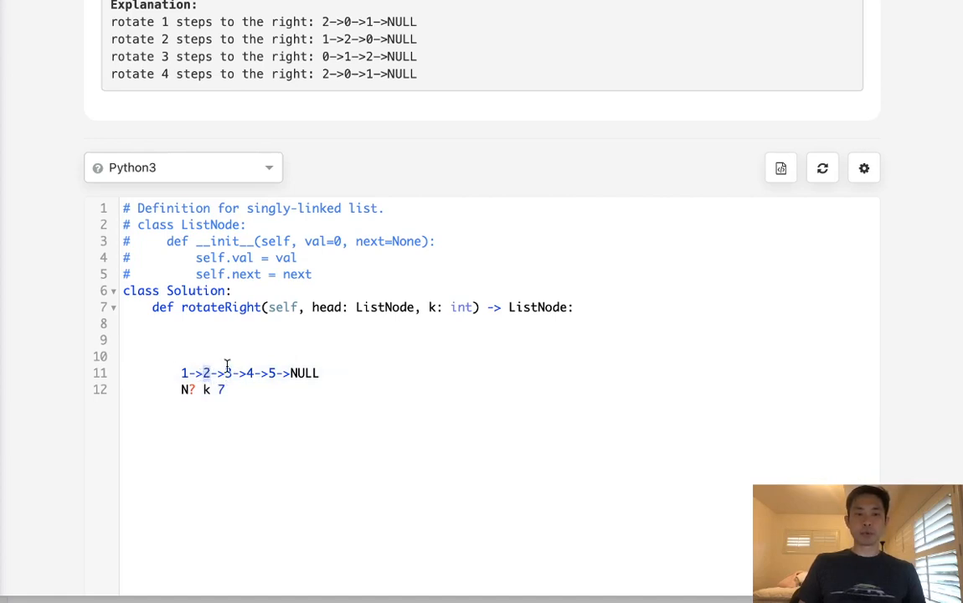
left_click(231, 372)
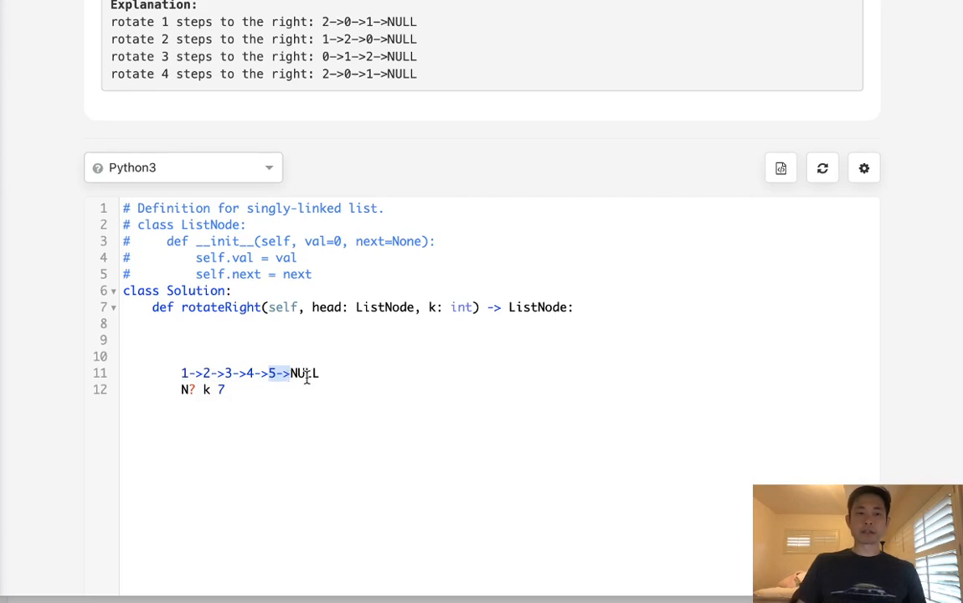
- Start two plan comments, '#first pass' and '#second pass', in place of the scratch list
type("#")
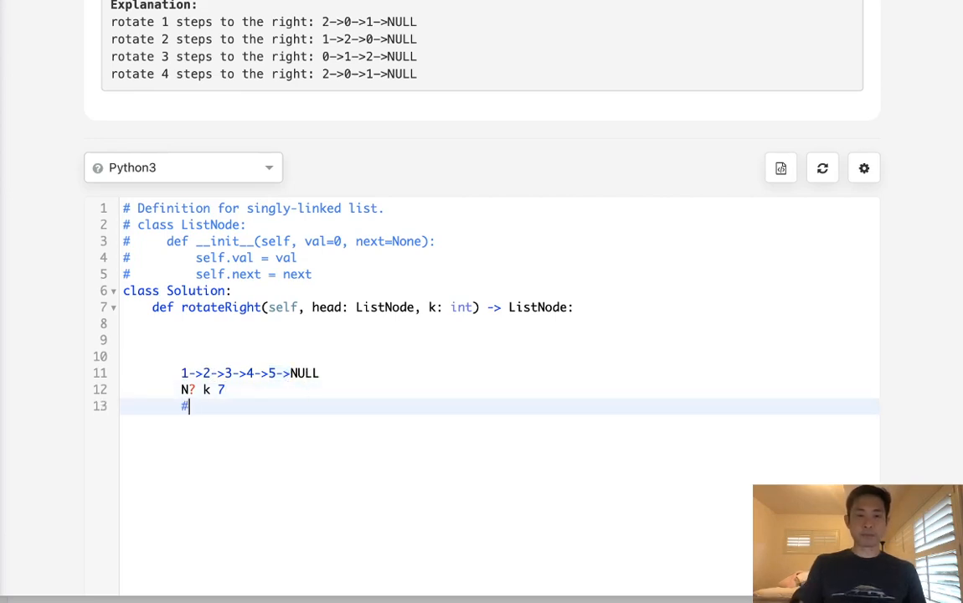
type("first pass")
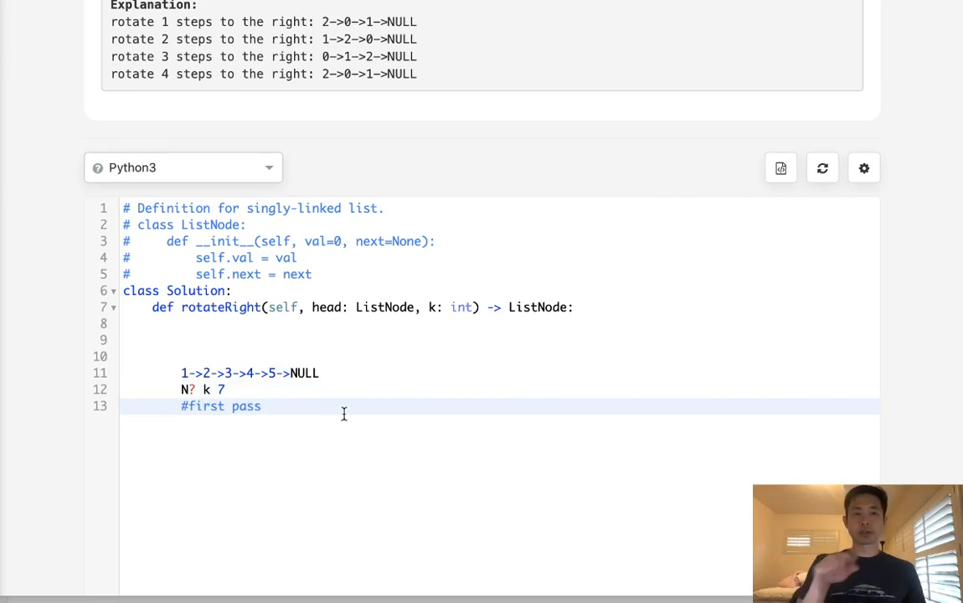
mouse_move(278, 375)
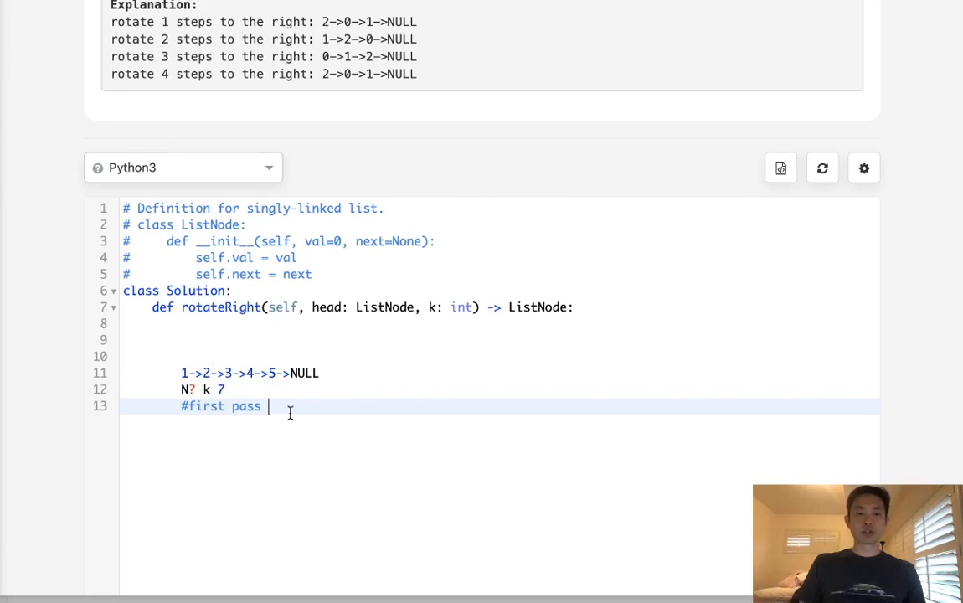
scroll("down", 3)
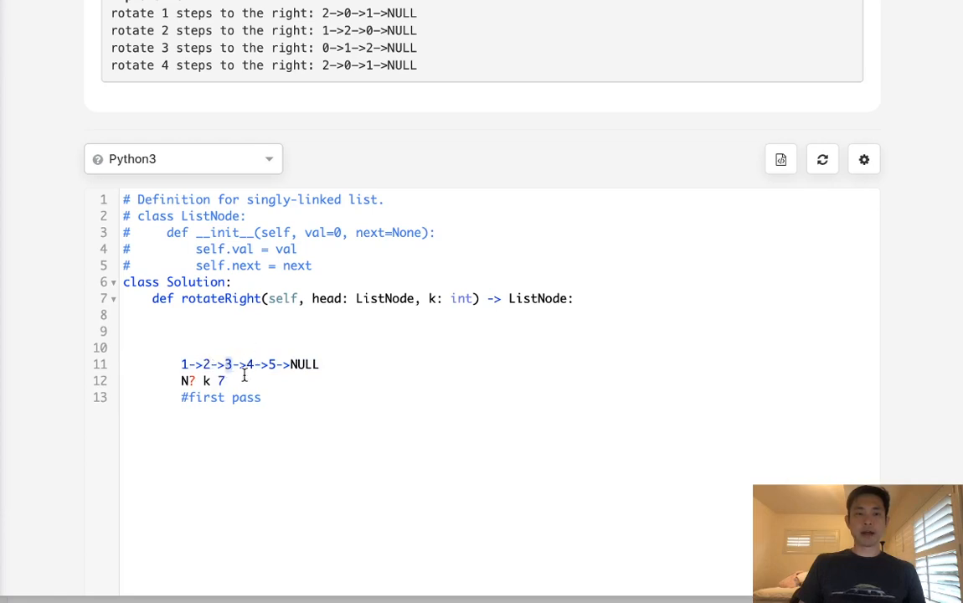
type("#")
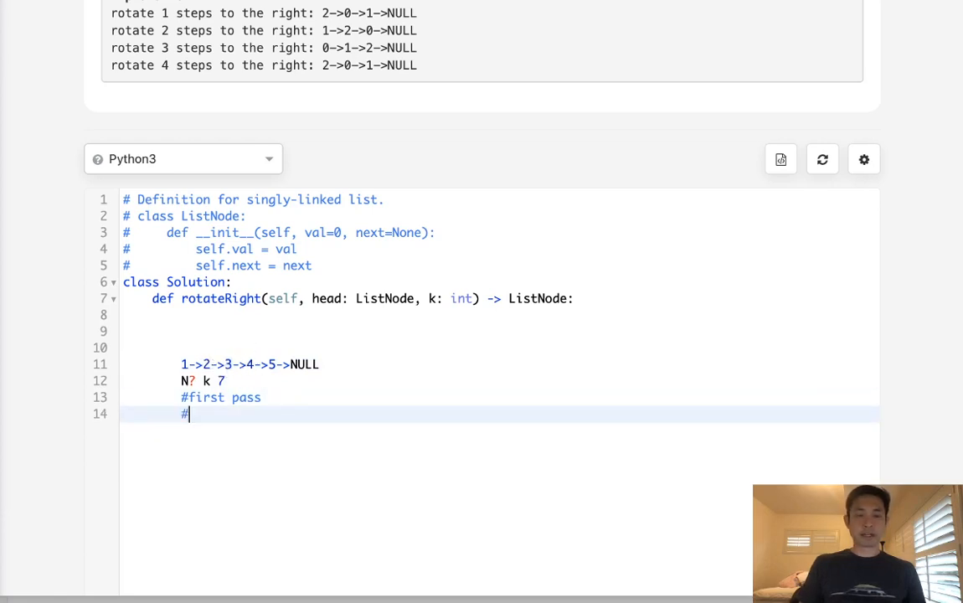
type("second pass")
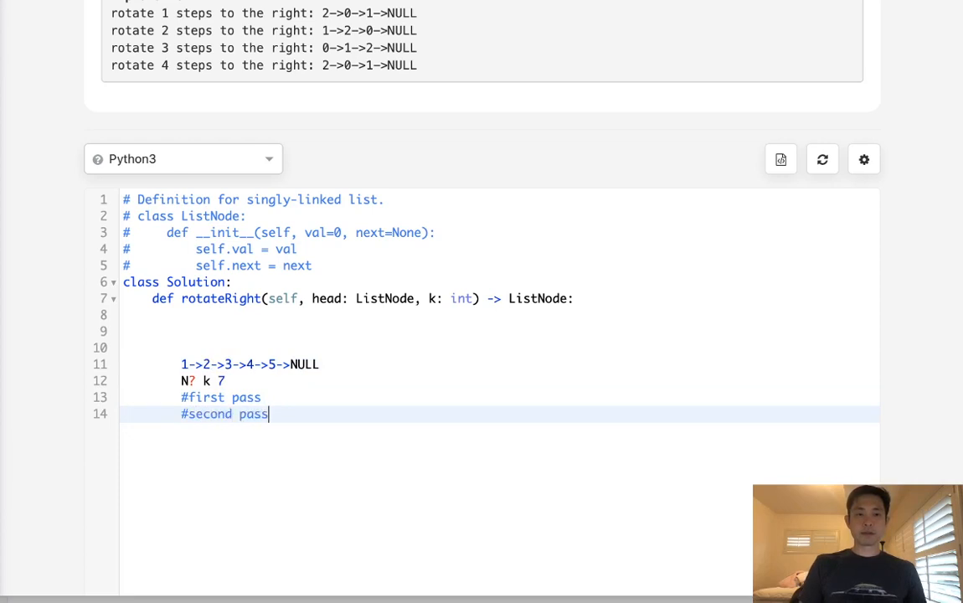
- Complete the comments: first pass counts N and makes circular, second pass points prev to null and makes new node head
type("cou")
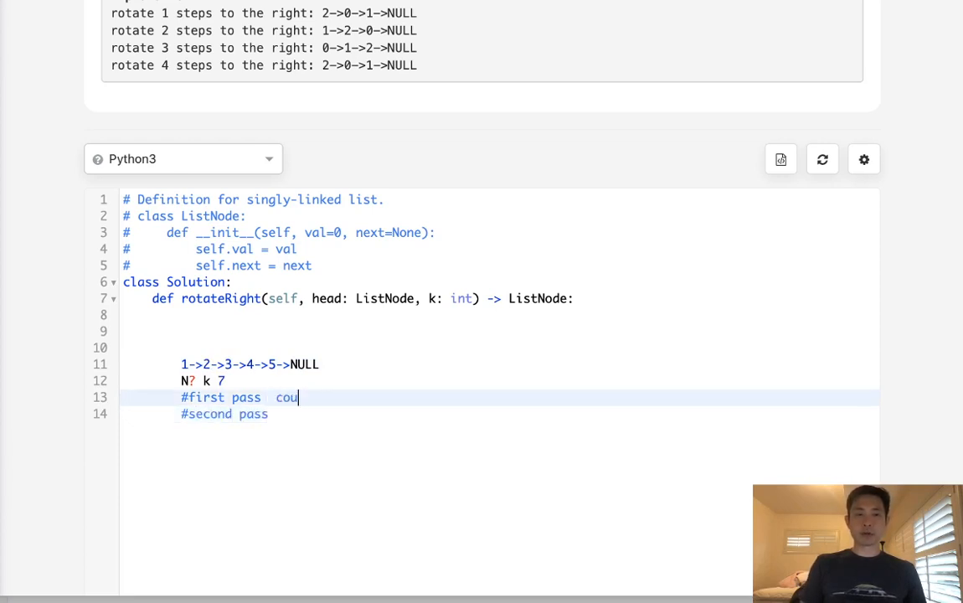
type("nt N.")
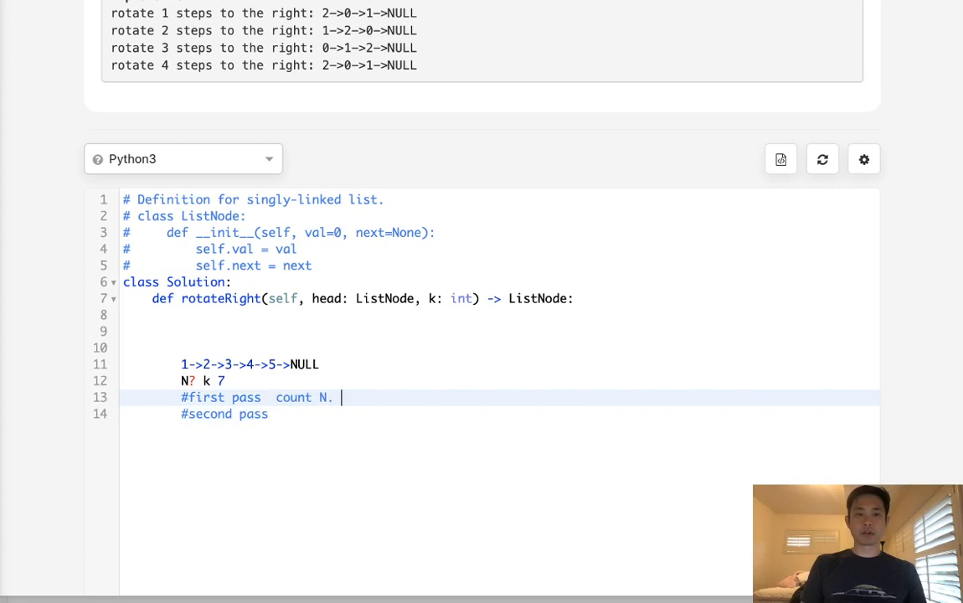
type("make cir")
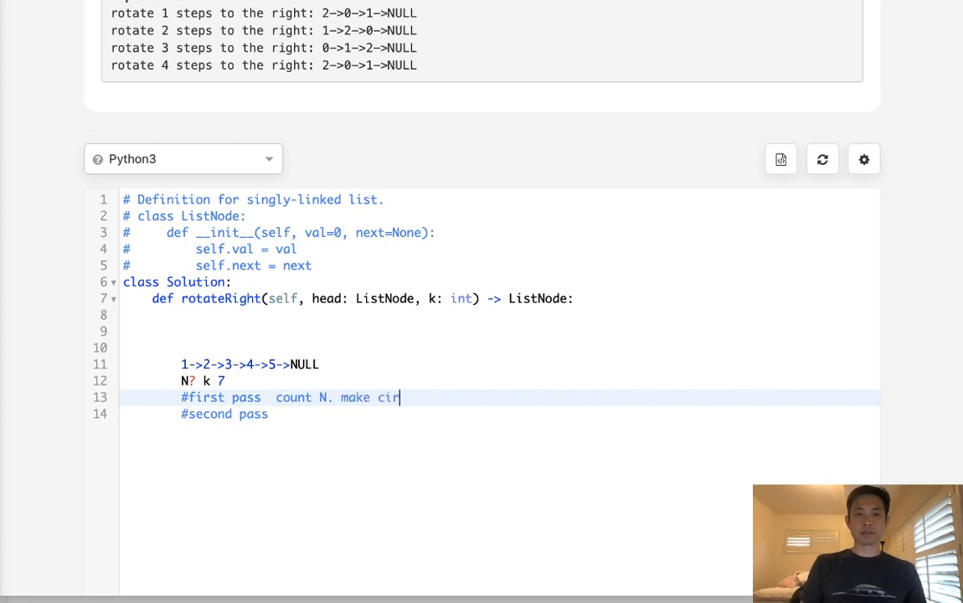
type("cular")
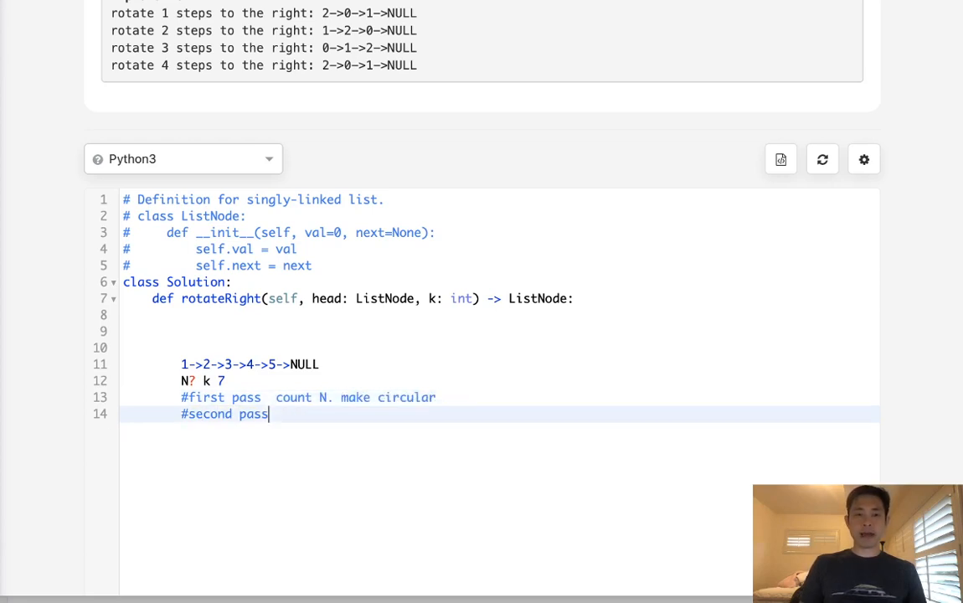
type("prev node point to n")
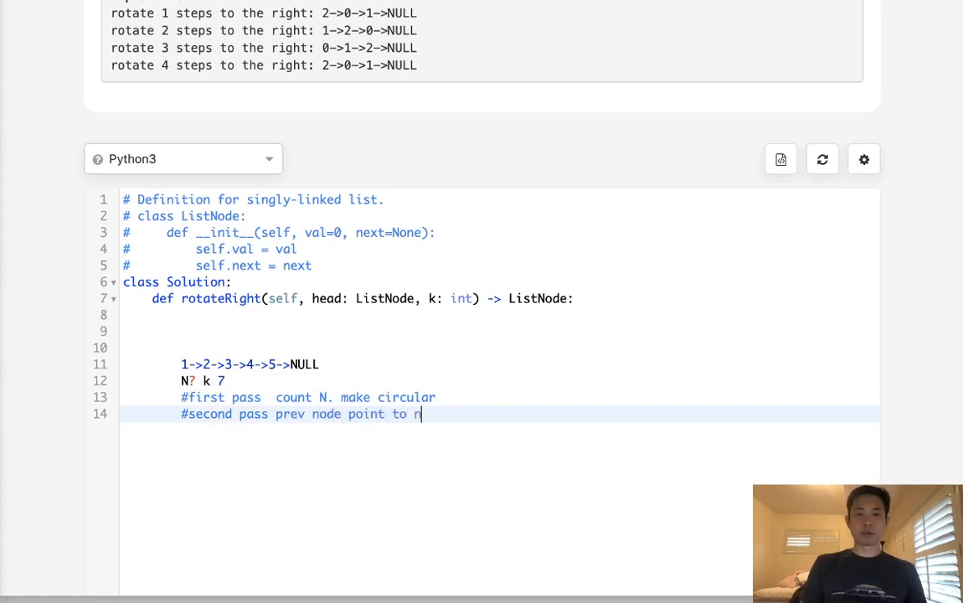
type("ull, new nod")
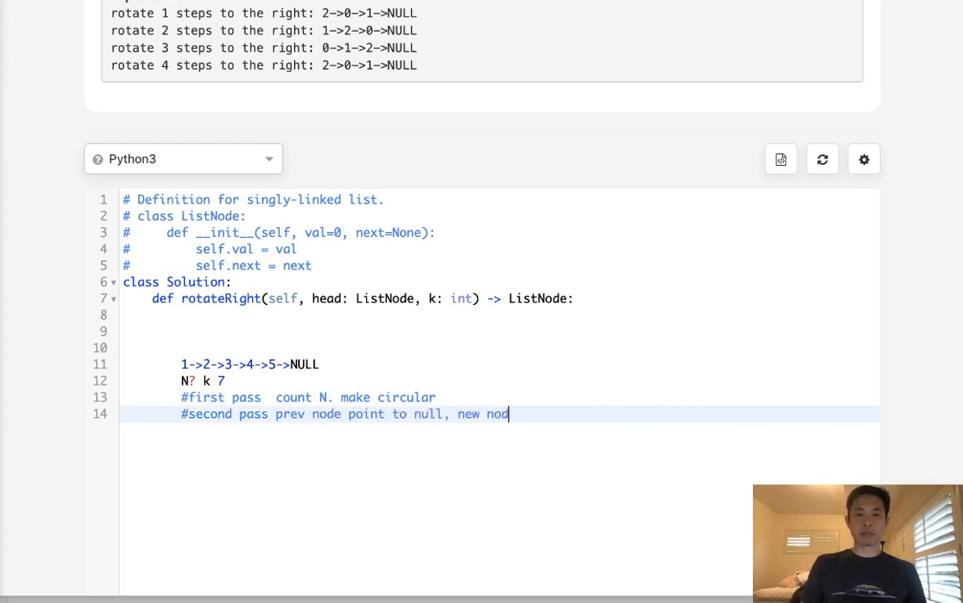
type("e be head")
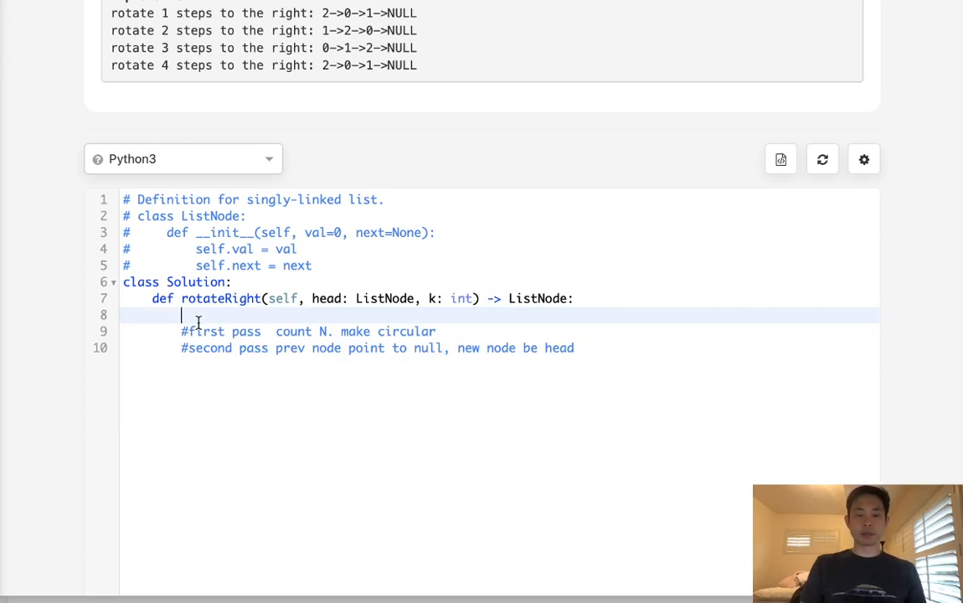
- Write the guard 'if not head: return head' and initialise cur = head, N = 1
type("if not head: re")
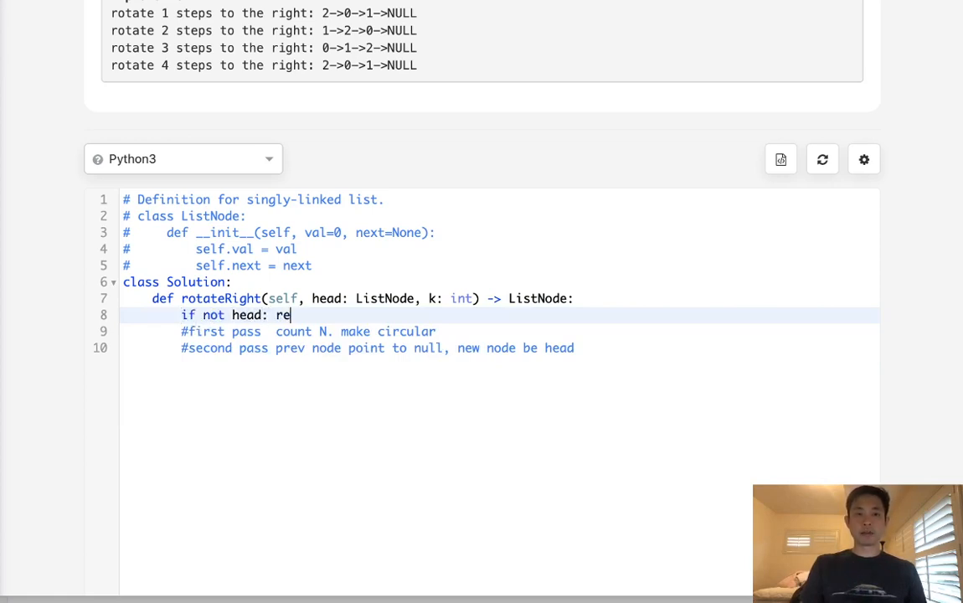
type("turn head")
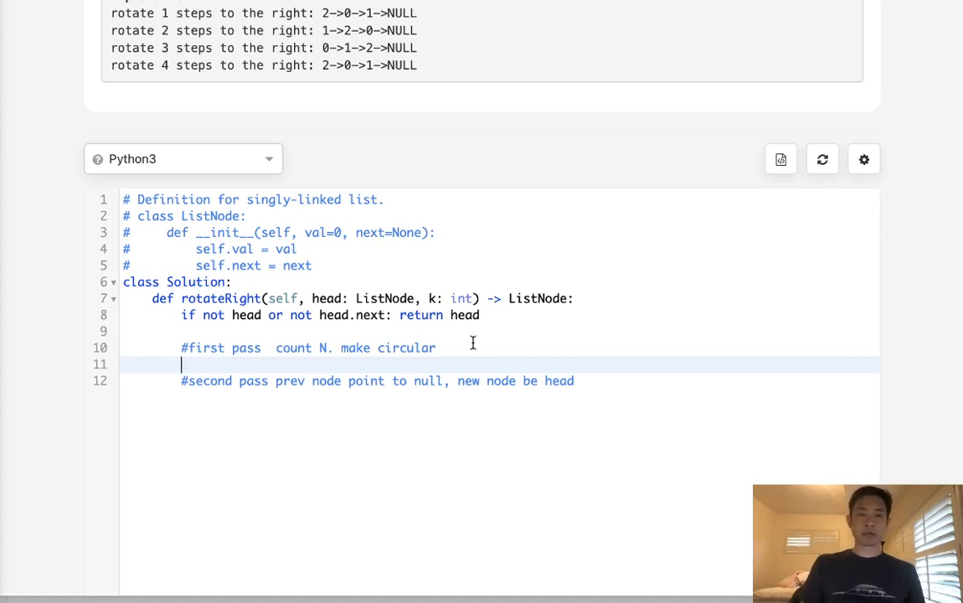
type("cur - head")
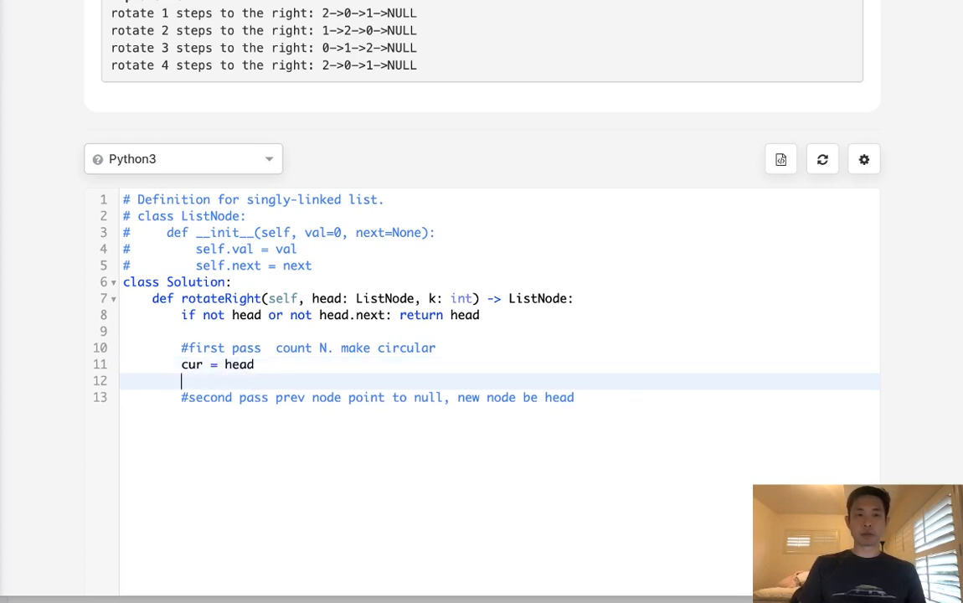
type("N =")
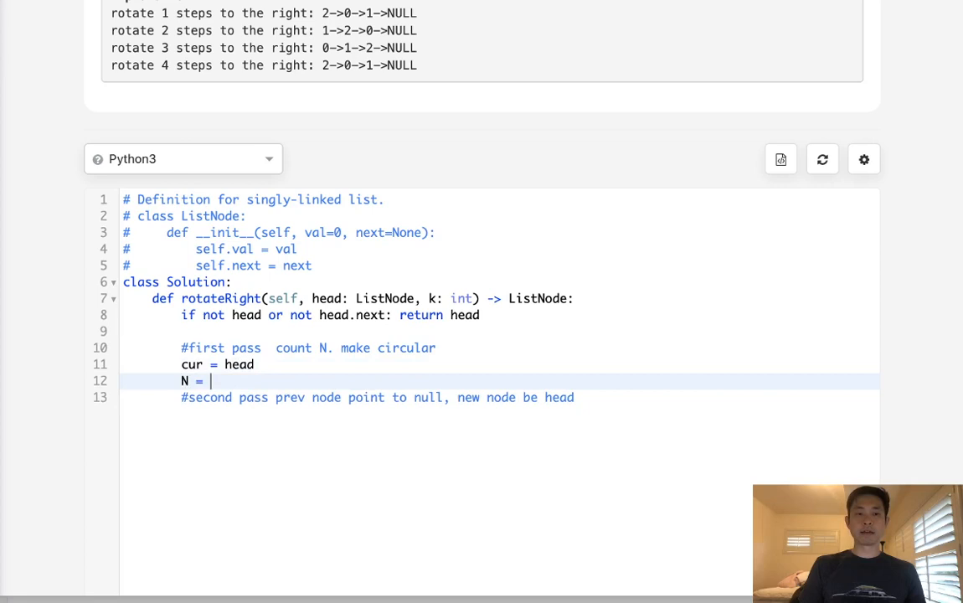
type("1")
type("whi")
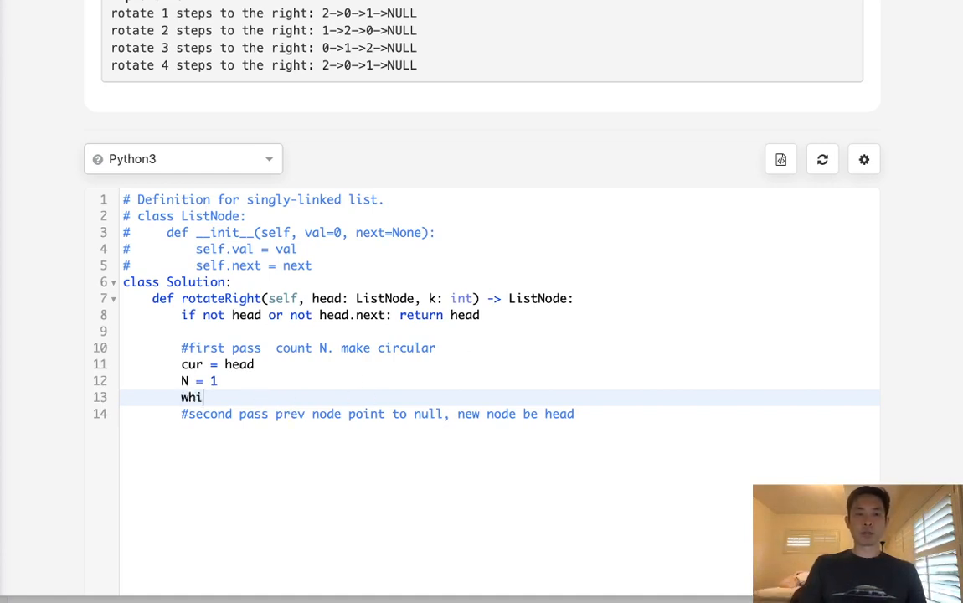
- Write the while cur.next loop counting N, link cur.next back to head, and begin the M = line
type("le cur.next:")
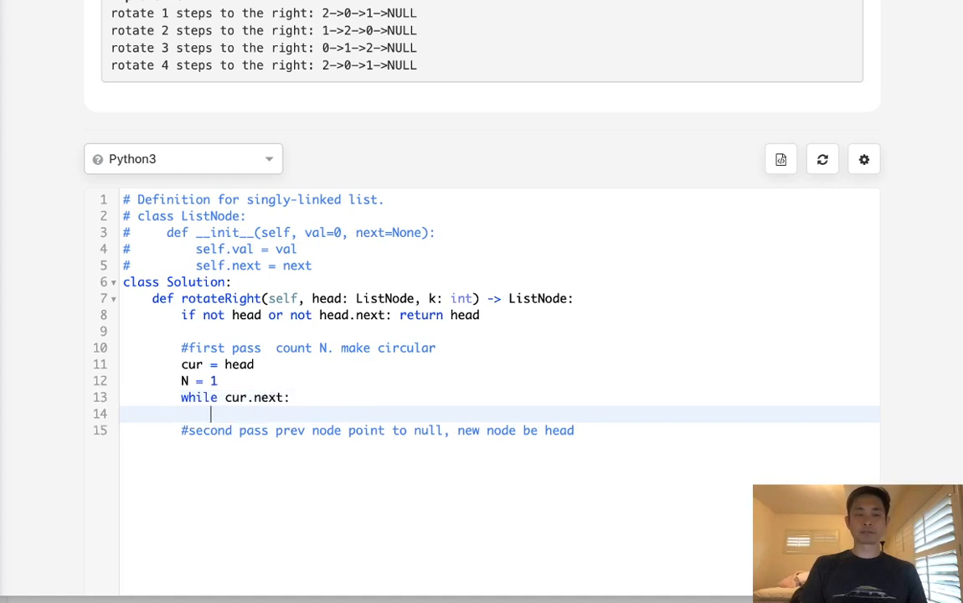
type("N")
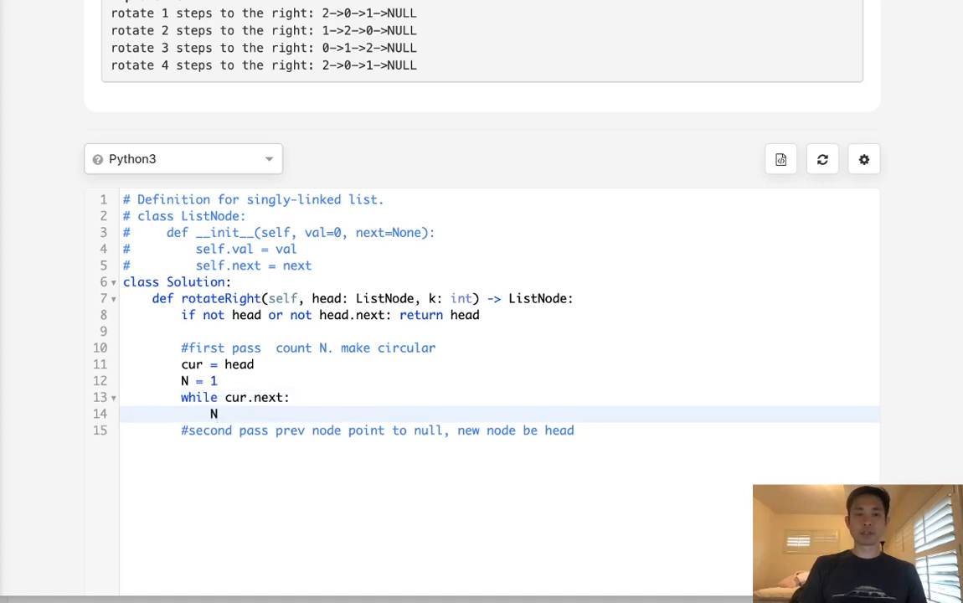
type("+=1")
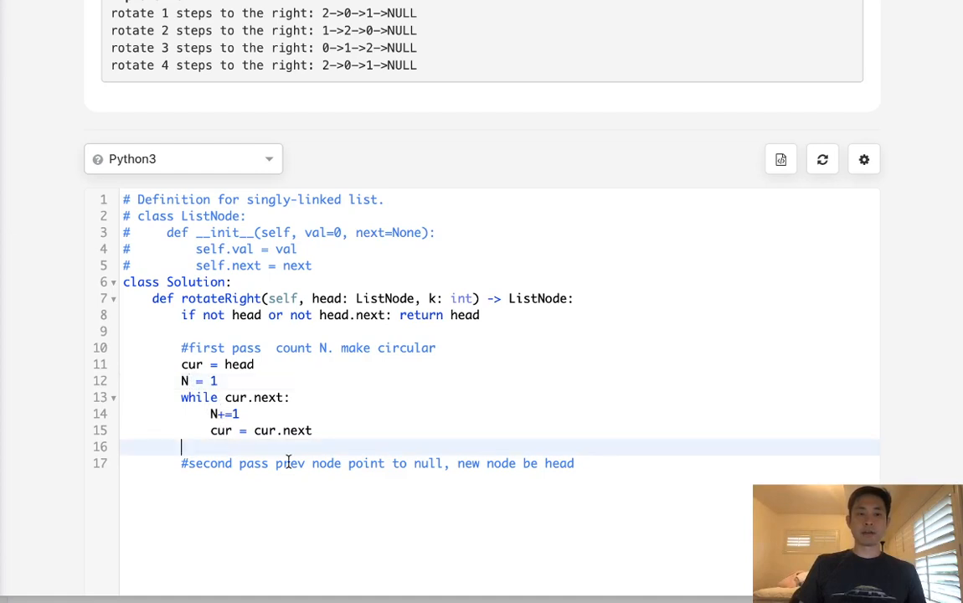
type("cur")
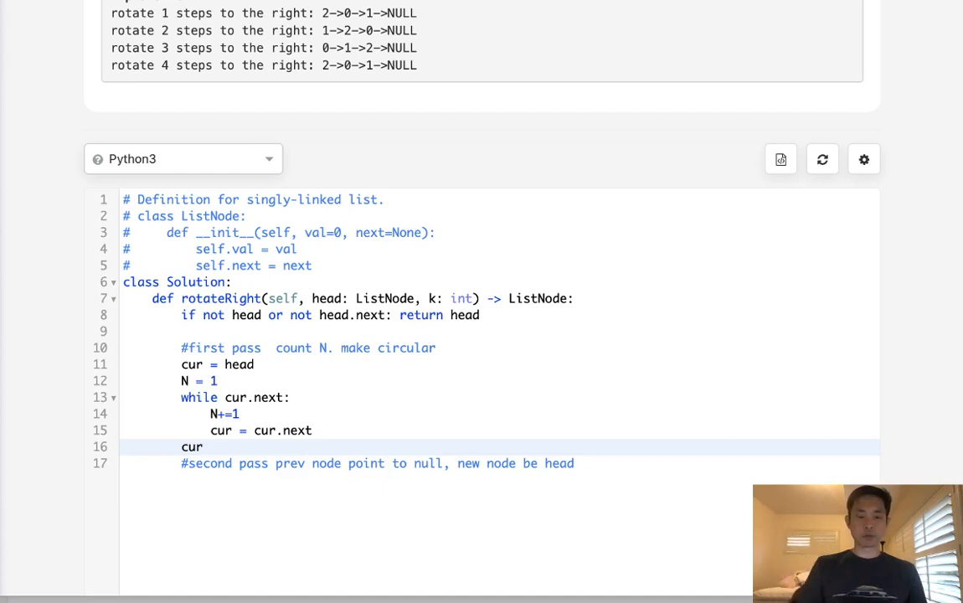
type(".next = head")
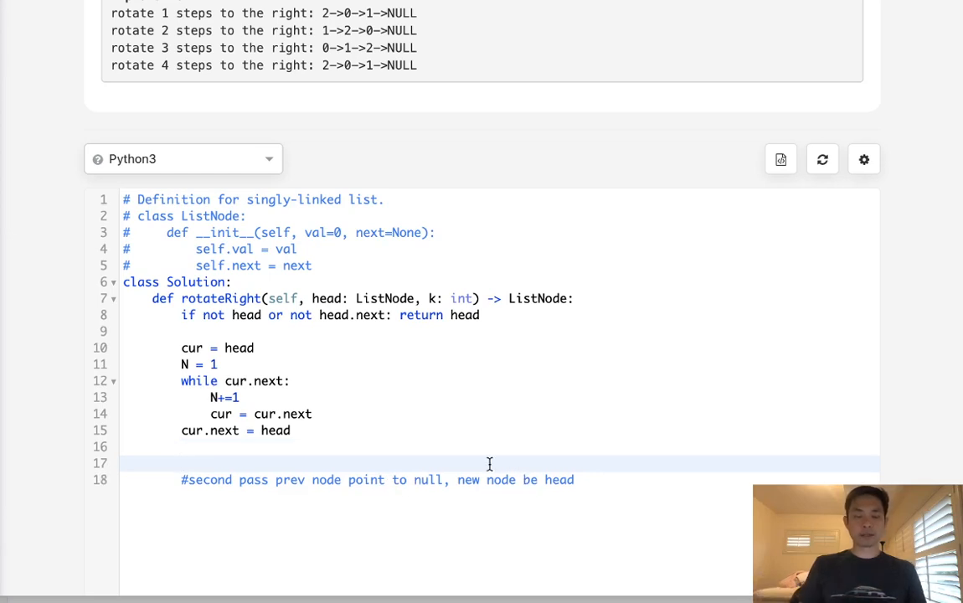
type("M =")
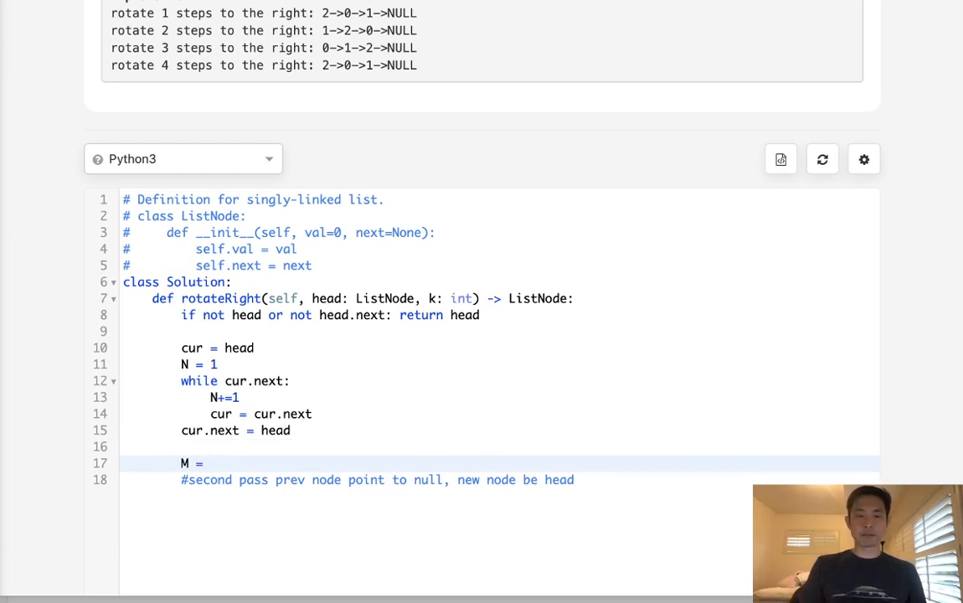
- Write M = N - k%N with the comment '#list index of new head'
type("N -")
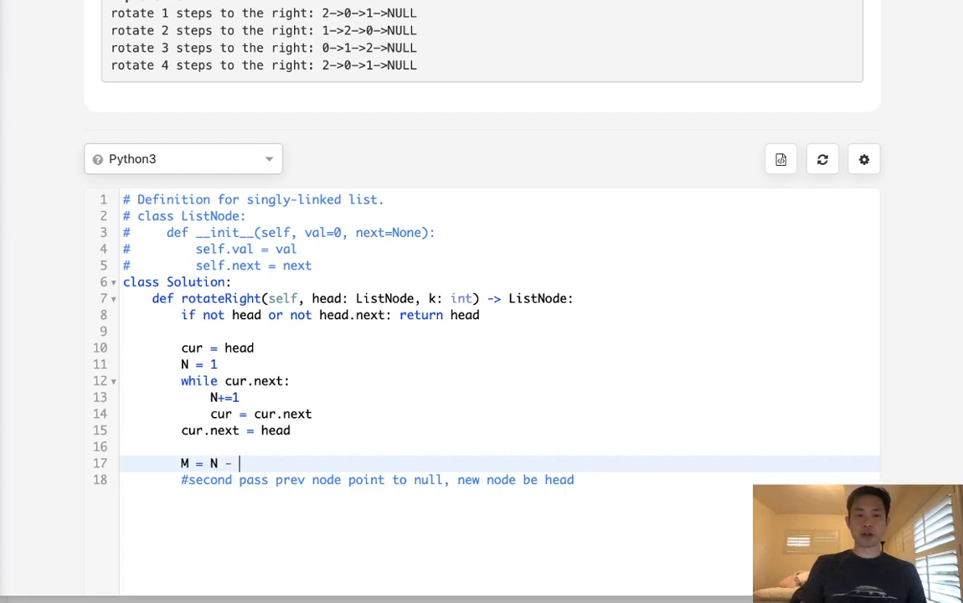
type("k")
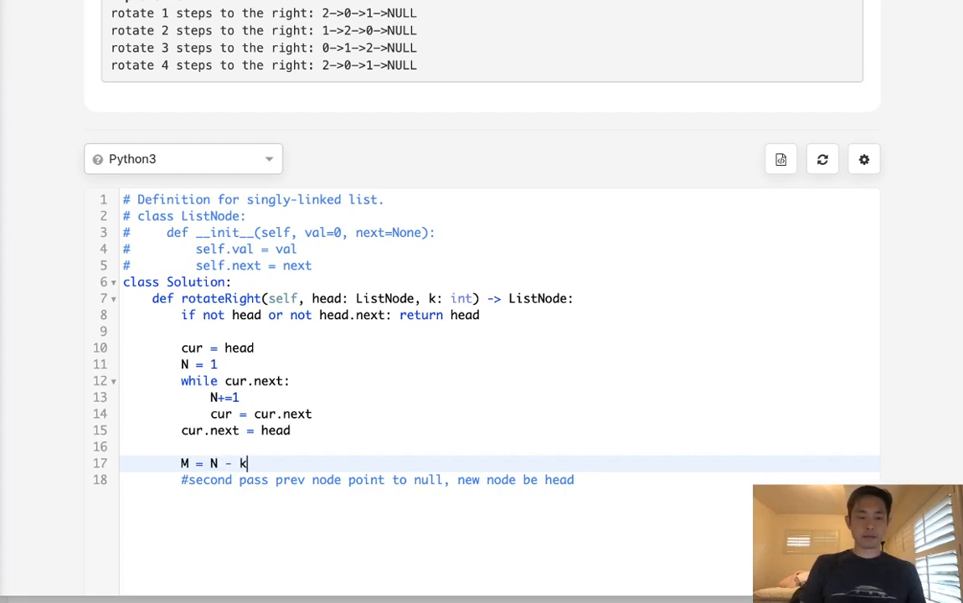
type("%N")
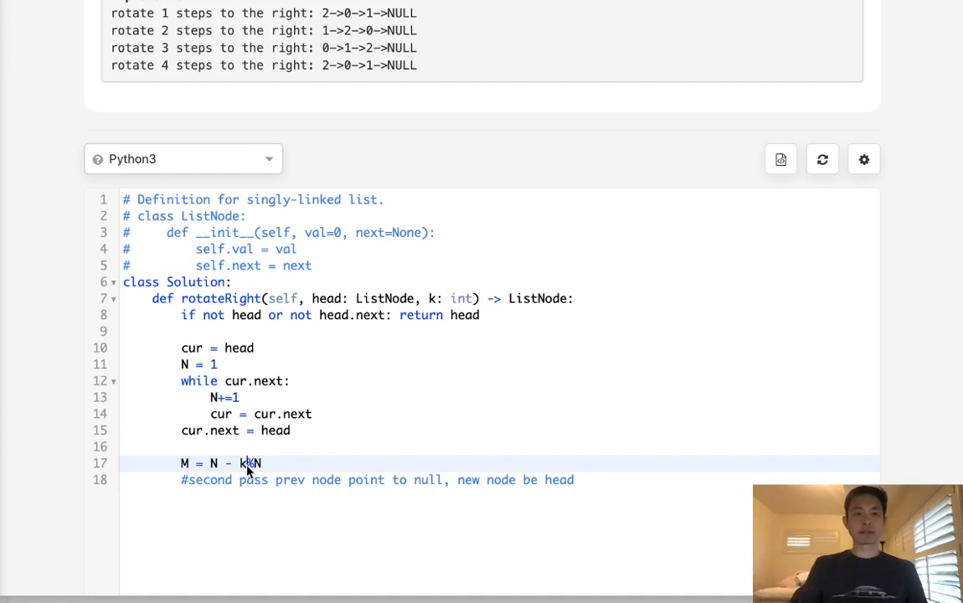
mouse_move(228, 467)
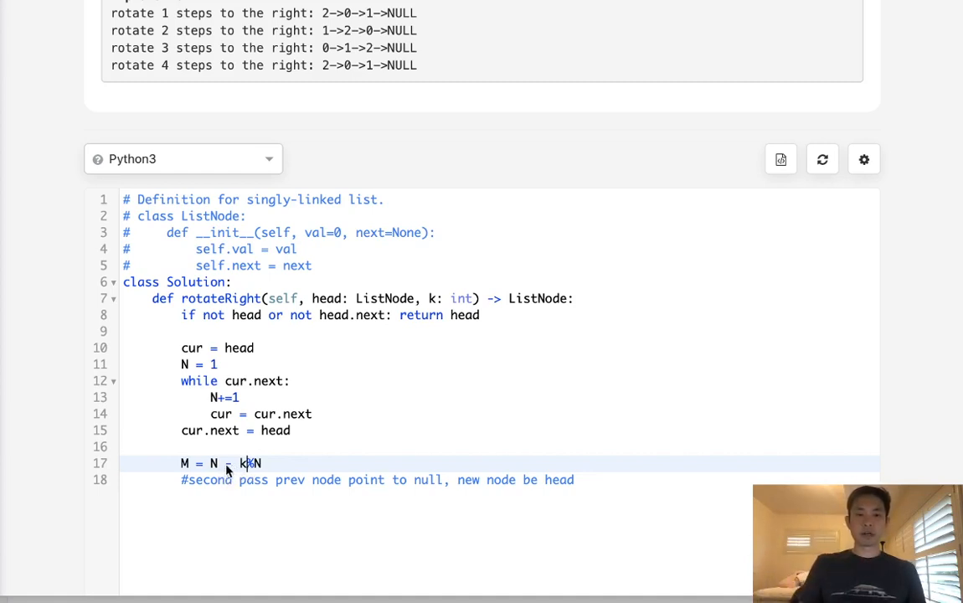
mouse_move(351, 433)
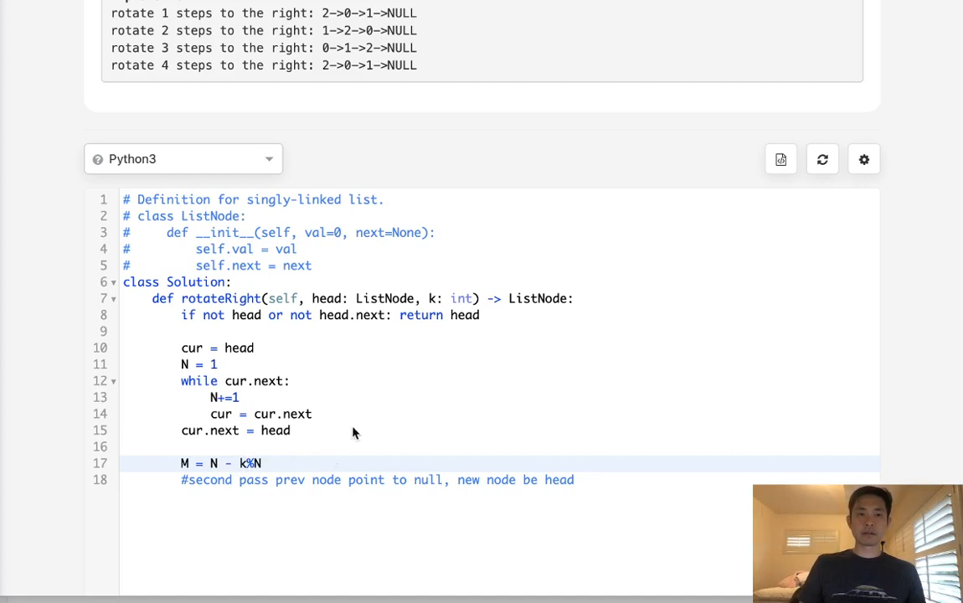
mouse_move(335, 144)
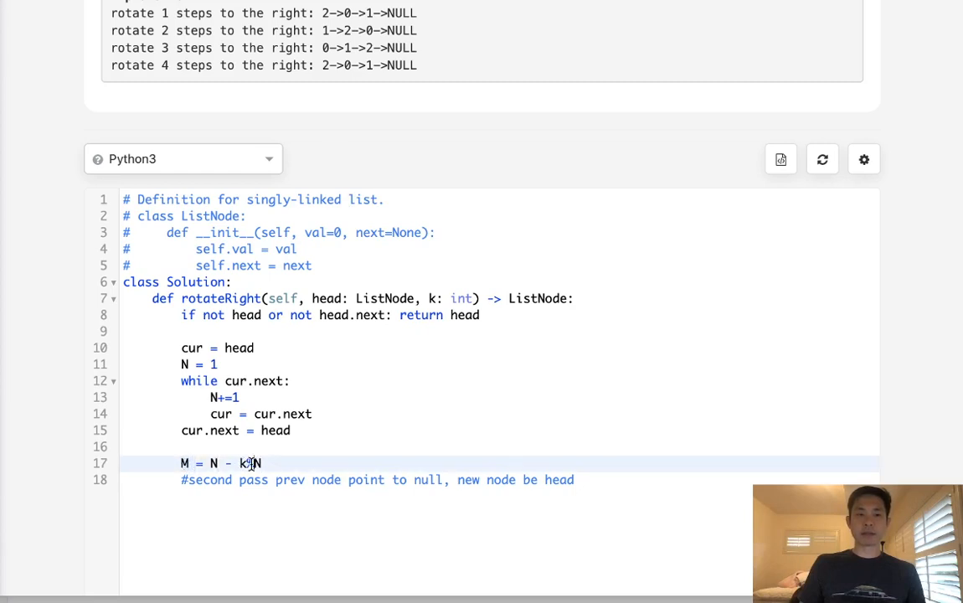
type("%")
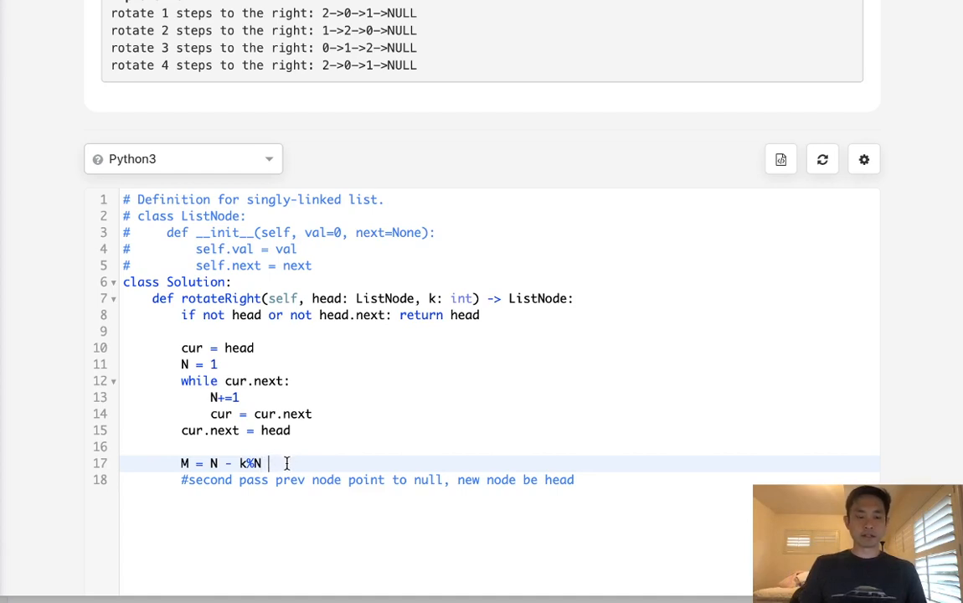
type("#list ind")
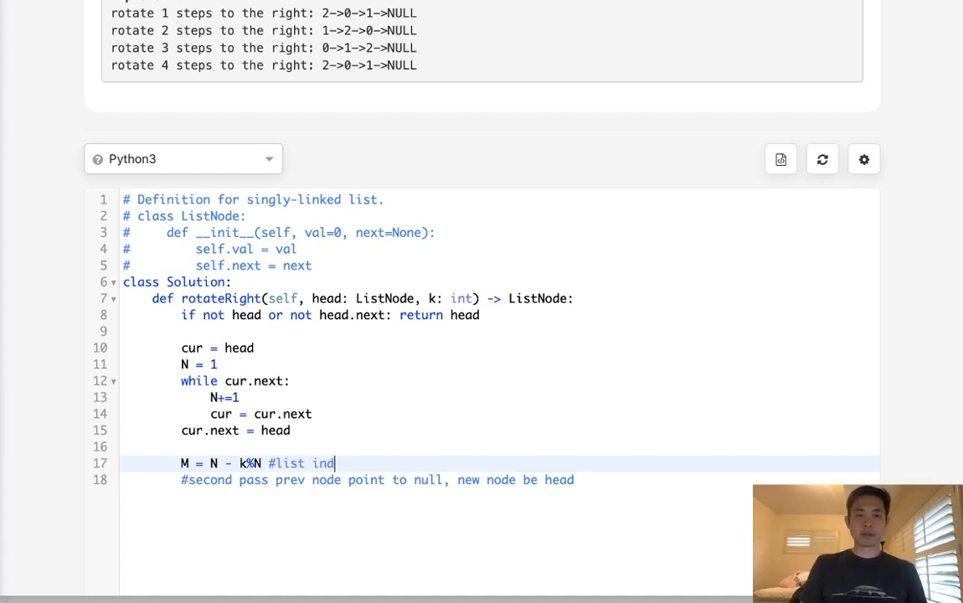
type("ex of new head")
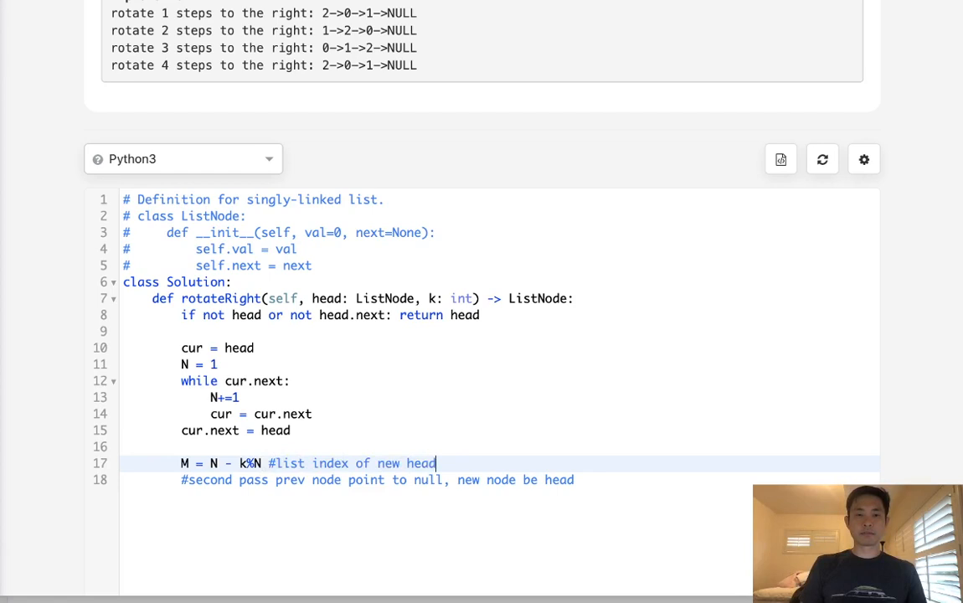
key("enter")
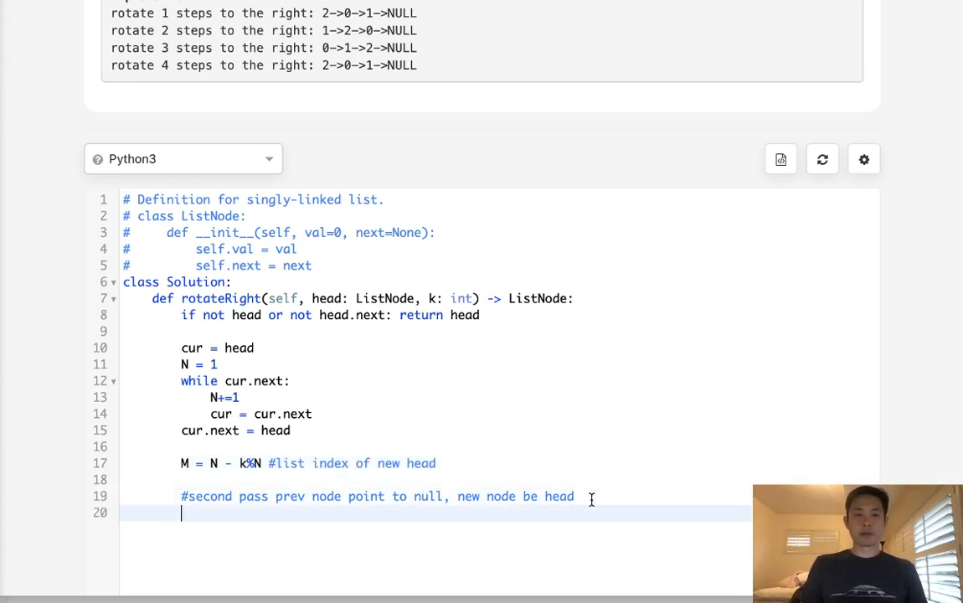
- Initialise the second pass with i = 0 and cur = head
scroll("down", 3)
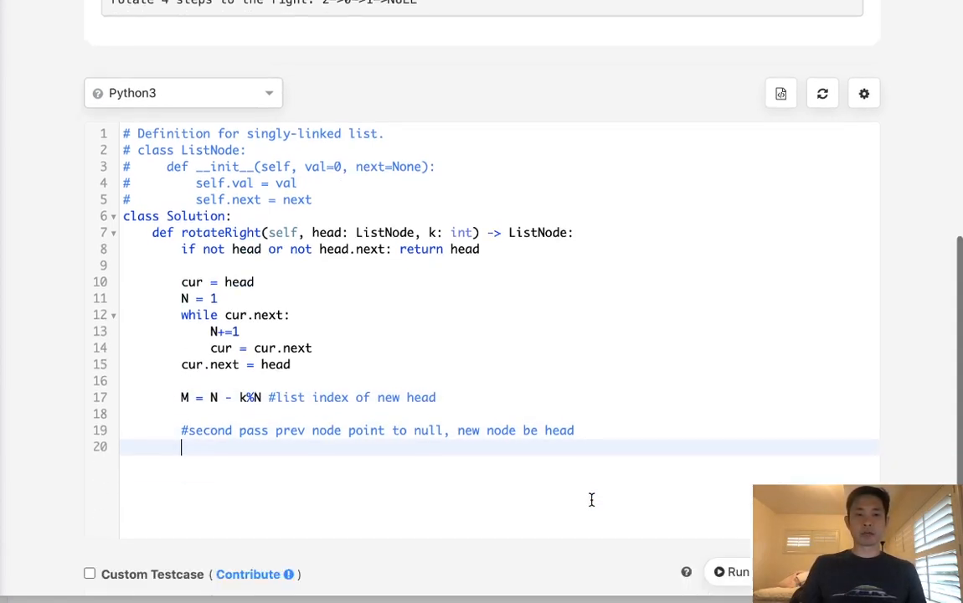
scroll("down", 3)
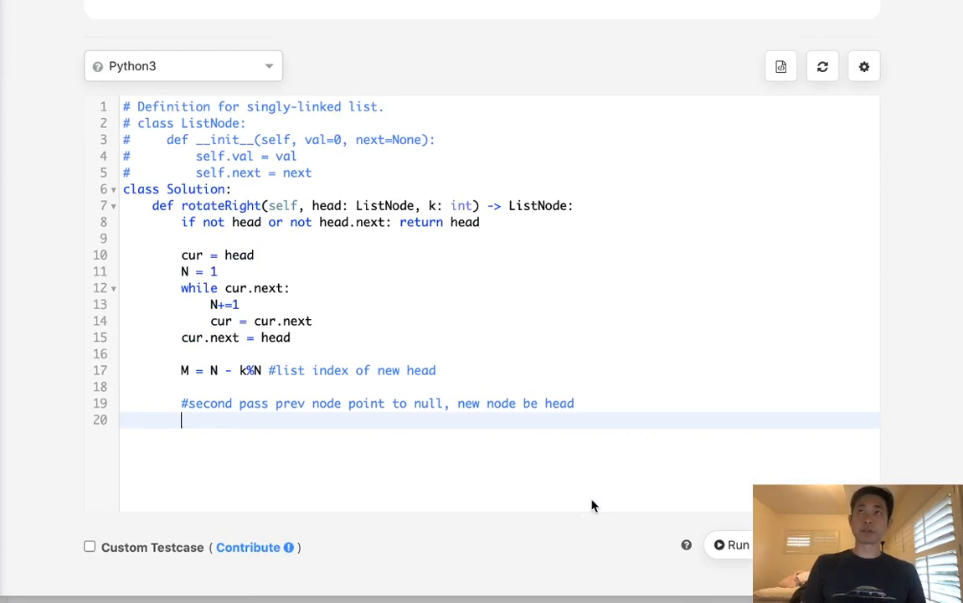
type("i =")
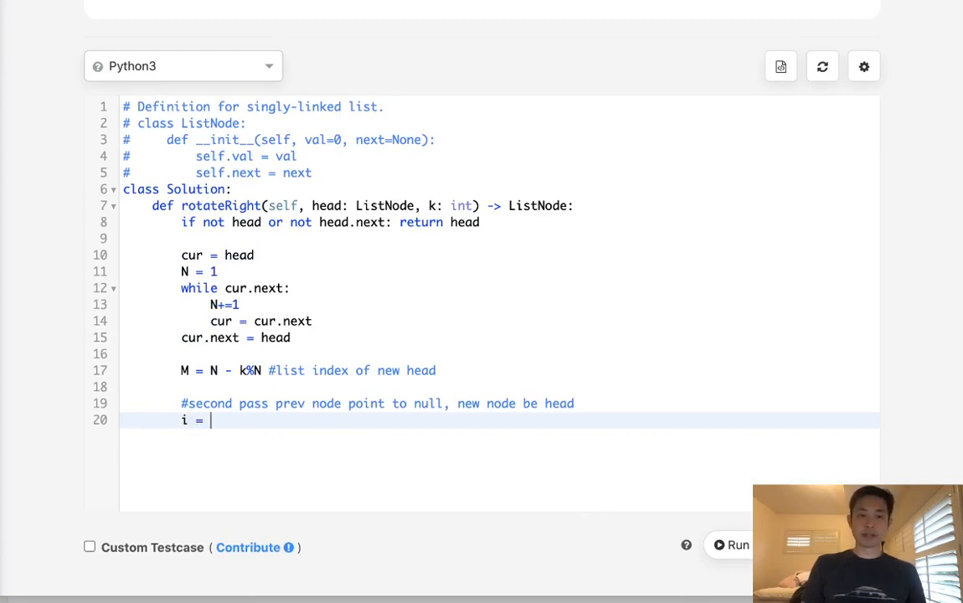
type("0")
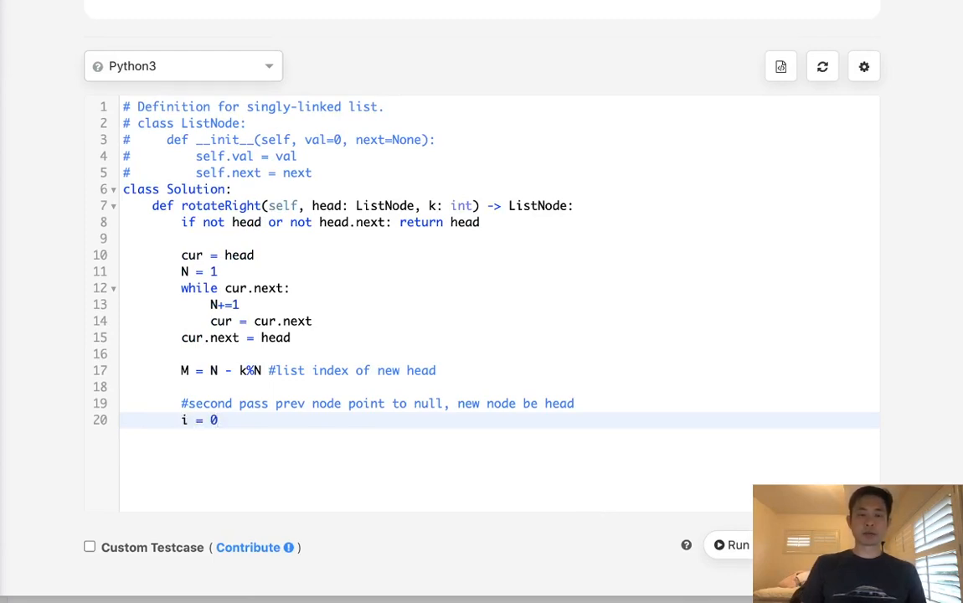
key("Enter")
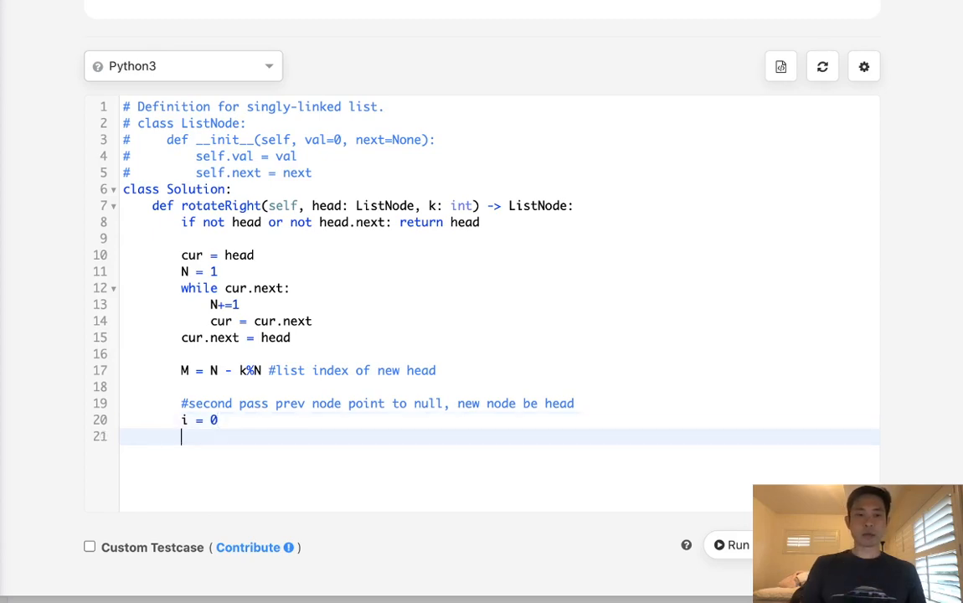
type("cur =")
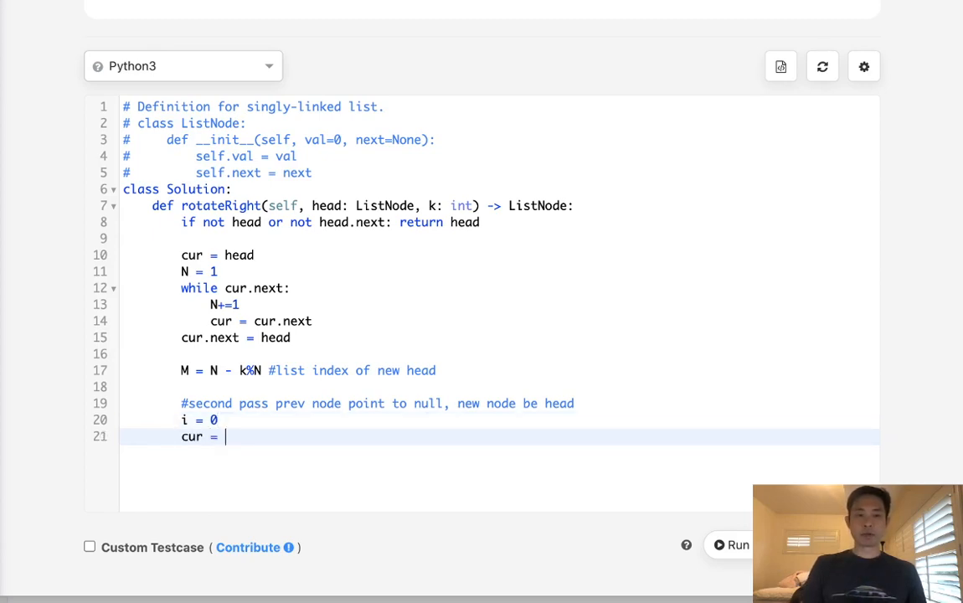
type("head")
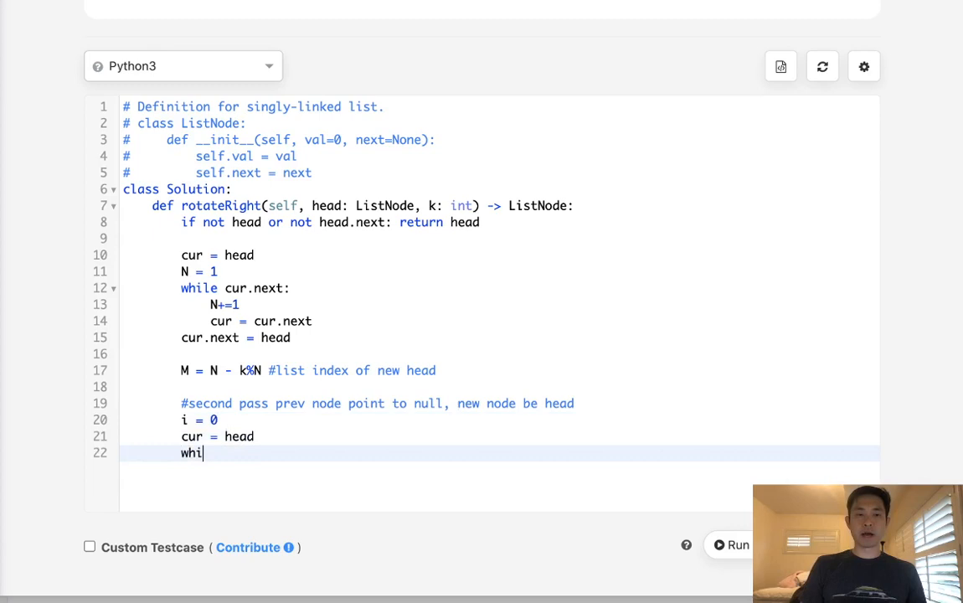
- Write the while i < M loop advancing prev = cur, cur = cur.next and i += 1
type("le")
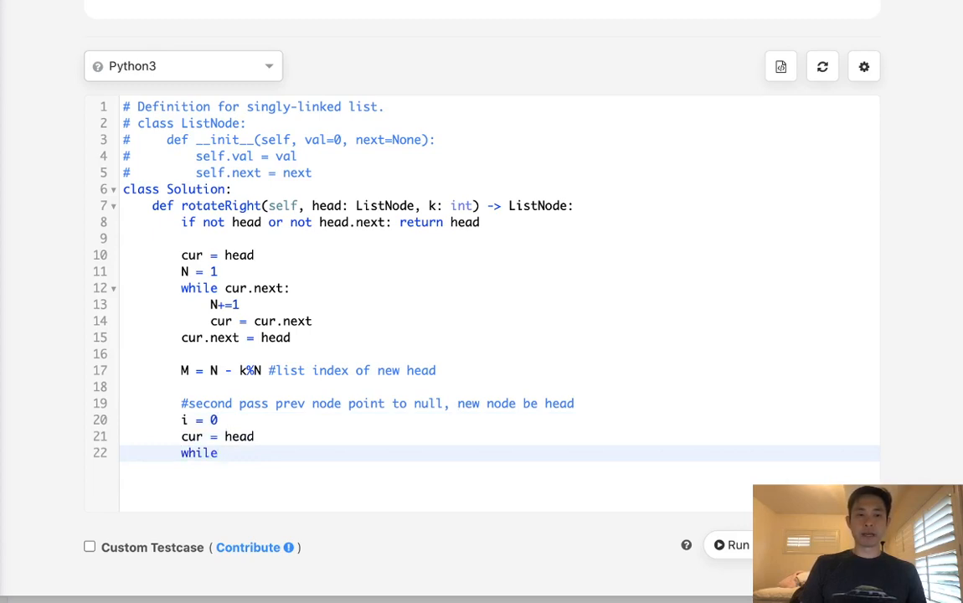
type("i < M:")
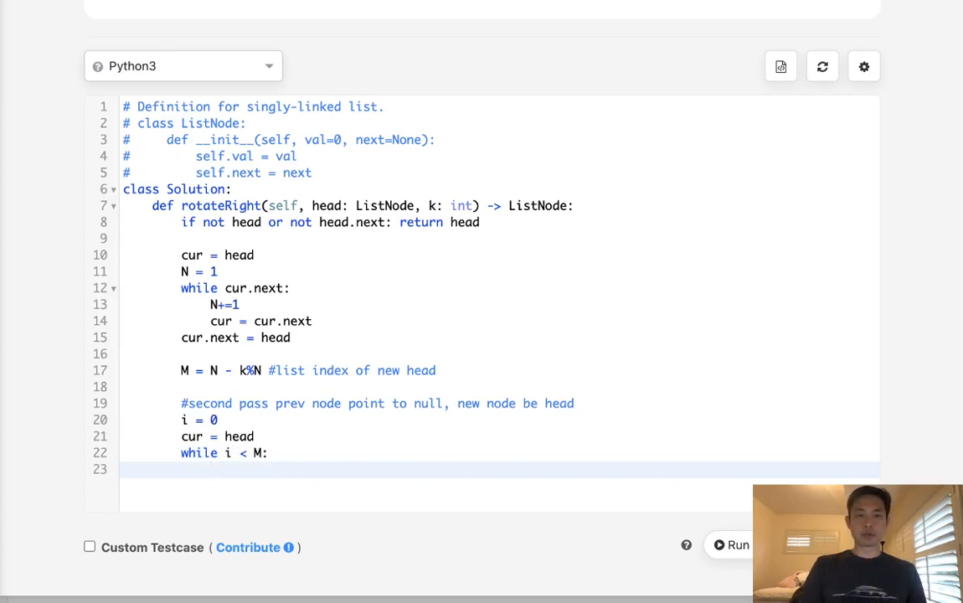
type("pre")
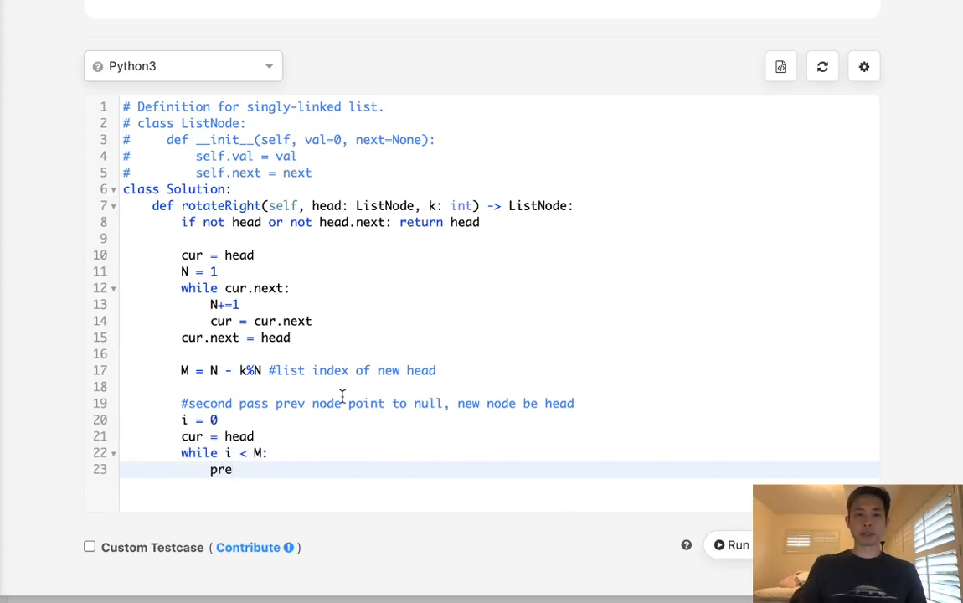
type("v")
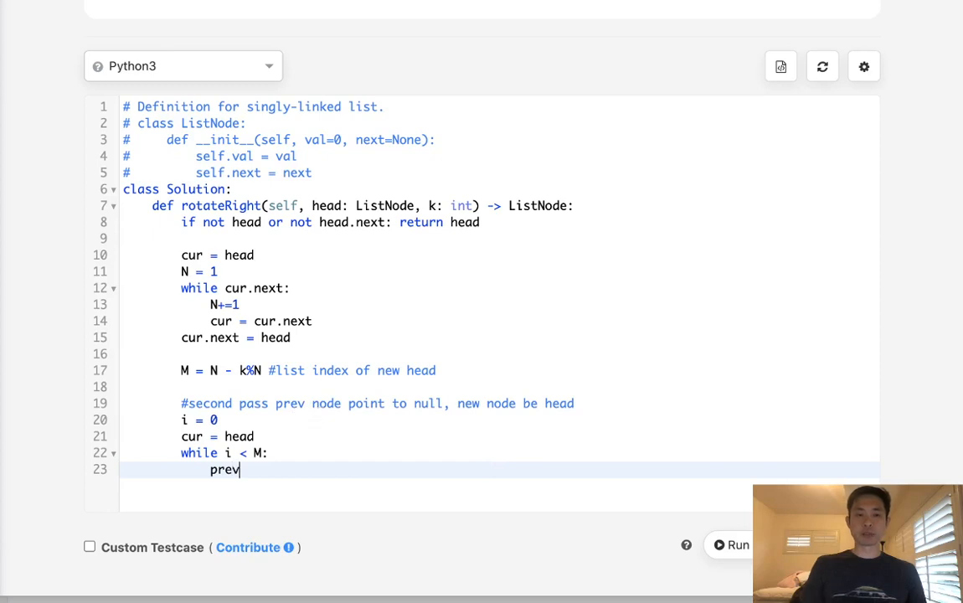
type("= cur")
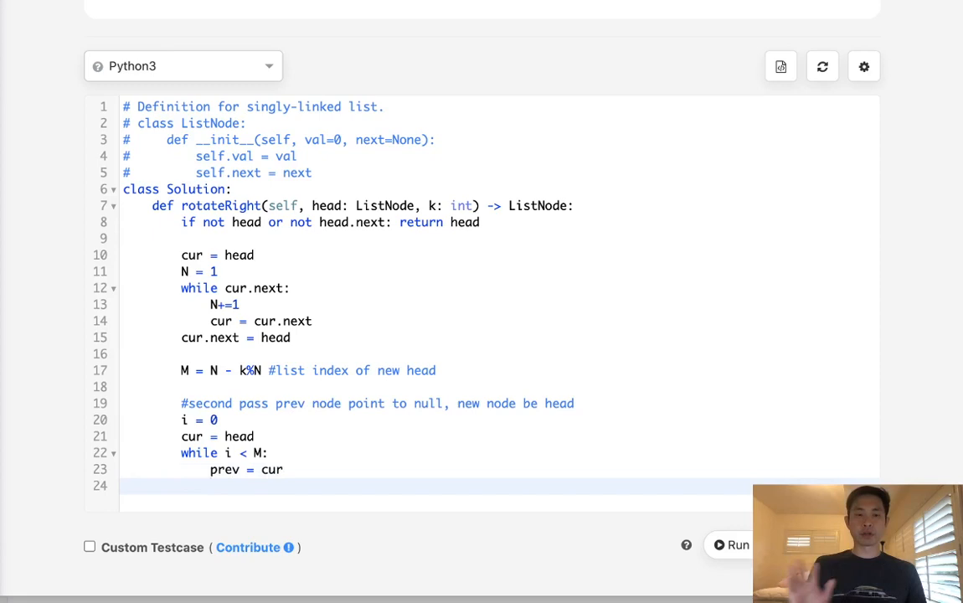
type("cur")
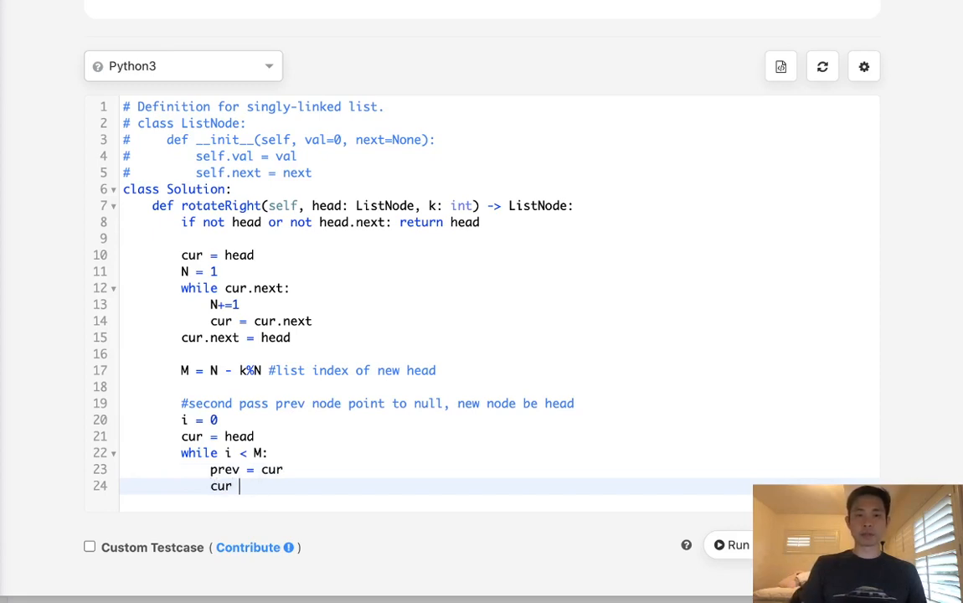
type("= cur.next")
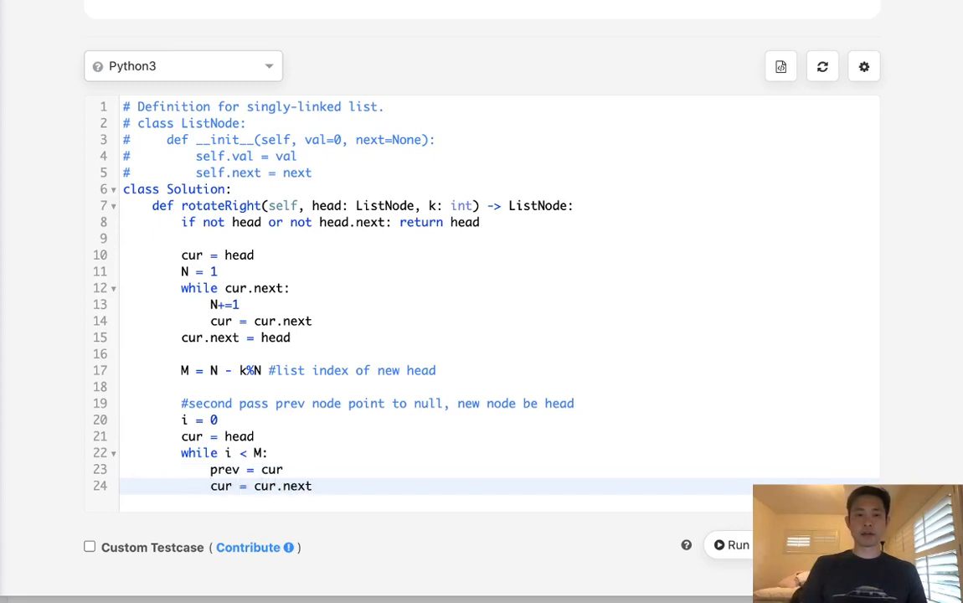
type("i+=")
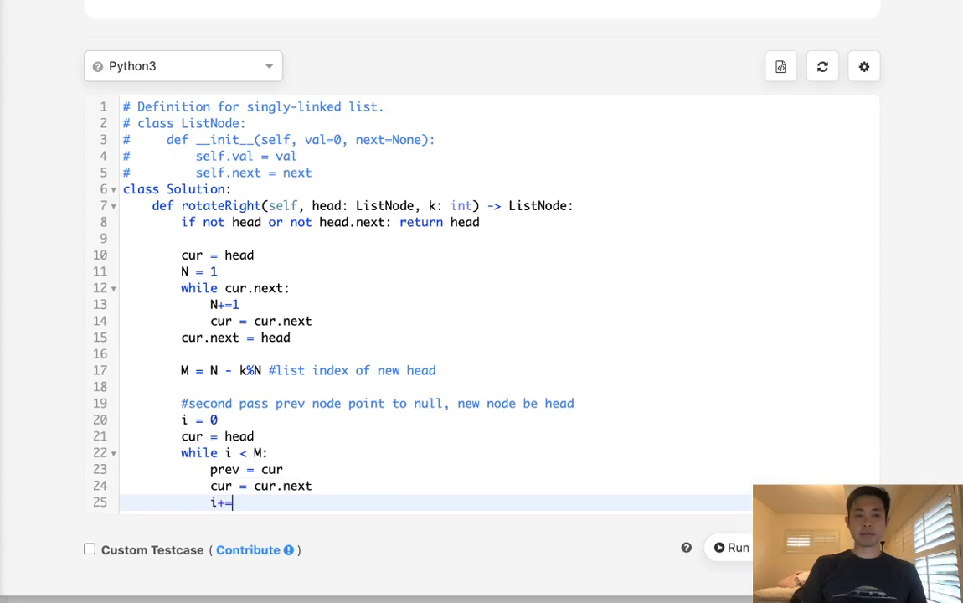
type("1")
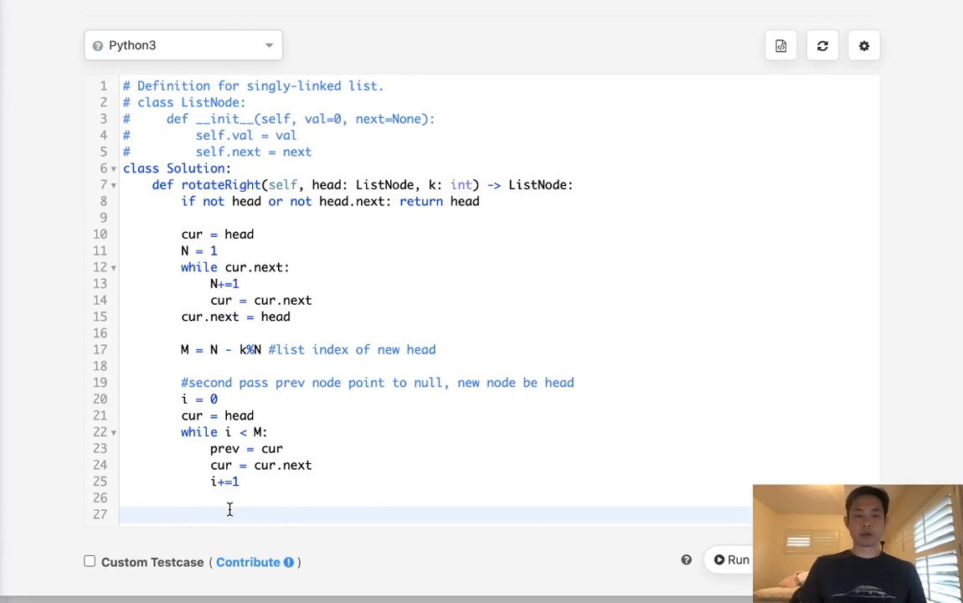
- End the list at prev.next = None, set head = cur and return head
type("prev")
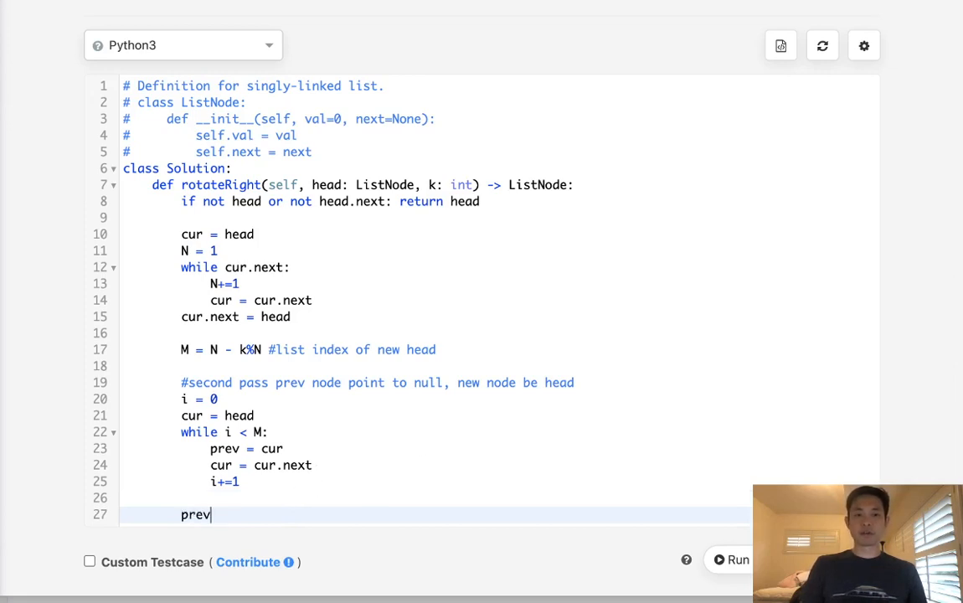
key("enter")
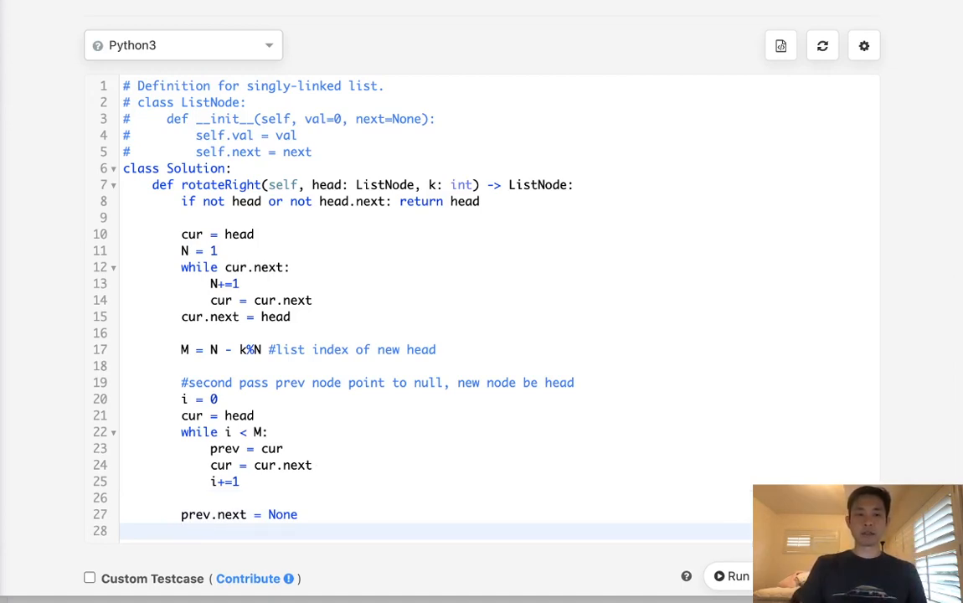
type("head = cur")
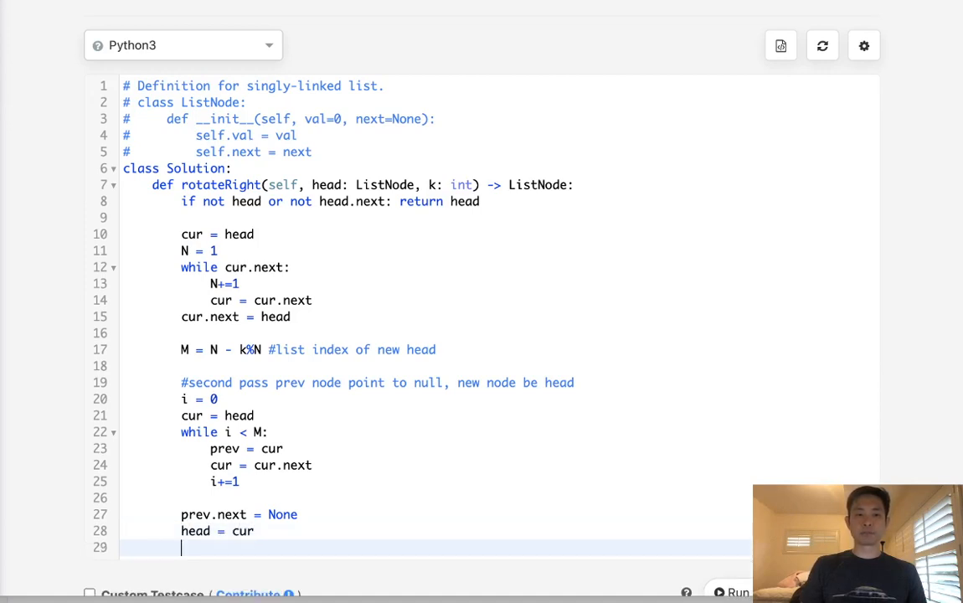
type("return head")
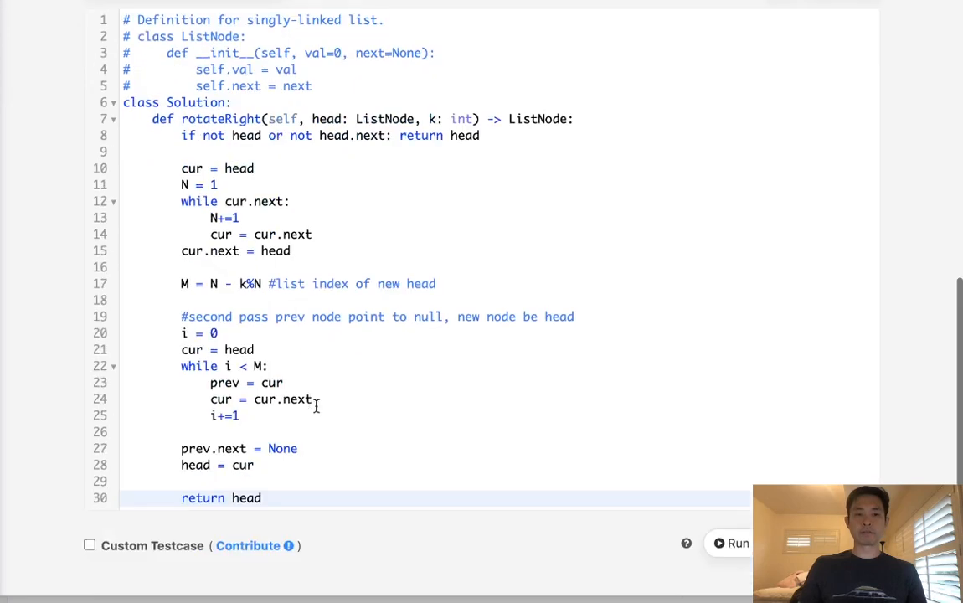
mouse_move(639, 476)
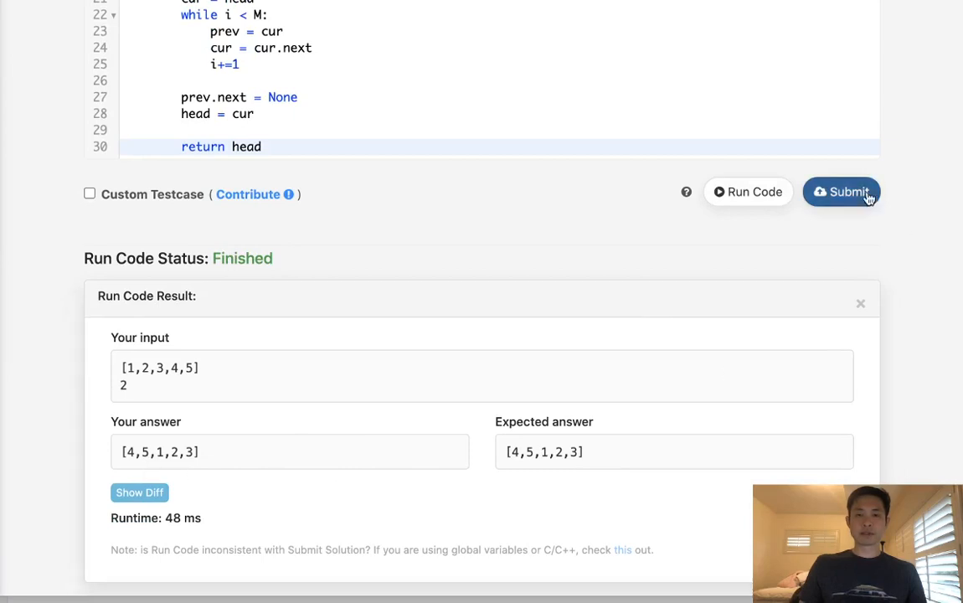
- Submit the Rotate List solution and get it marked Accepted
left_click(841, 191)
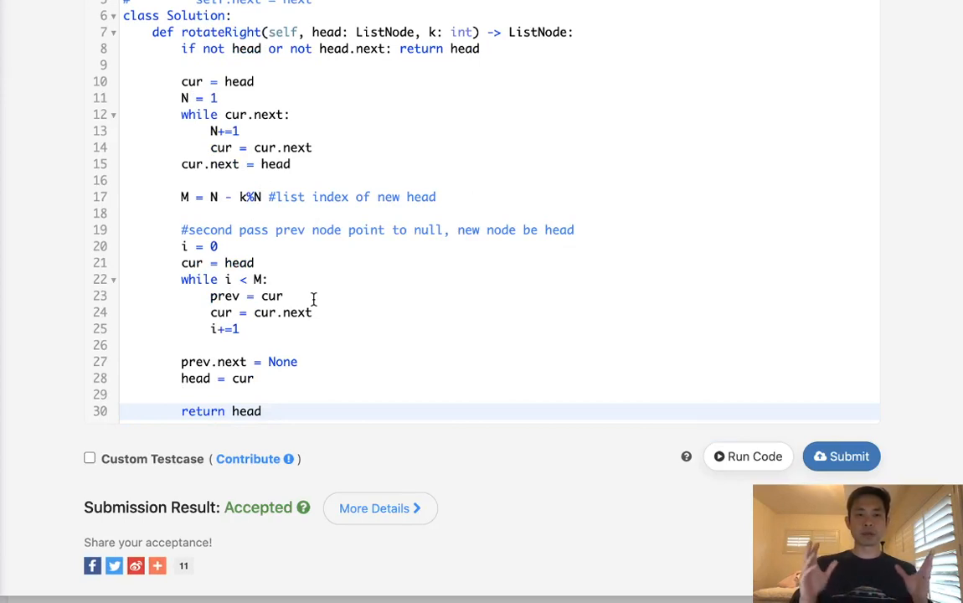
mouse_move(325, 267)
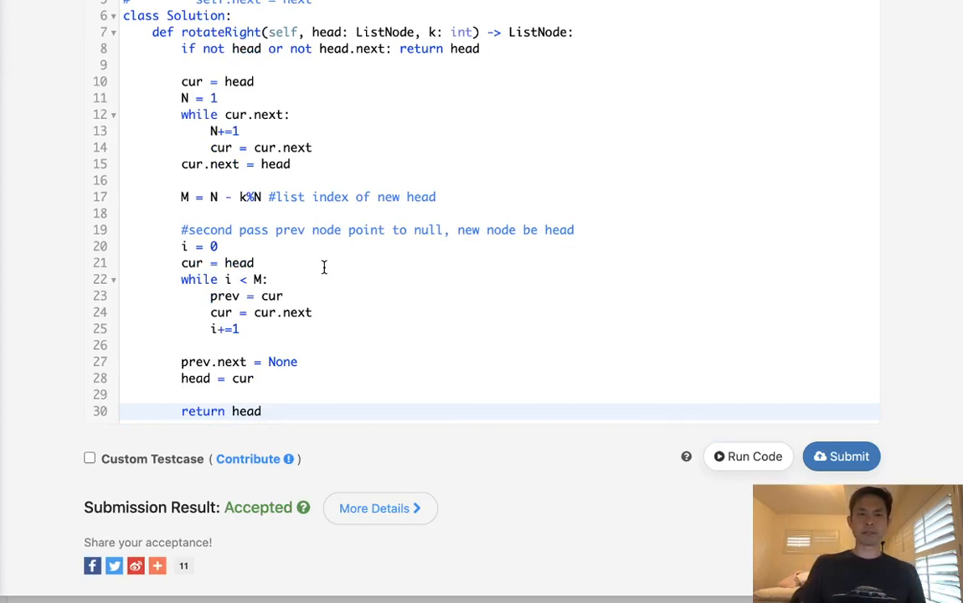
mouse_move(312, 415)
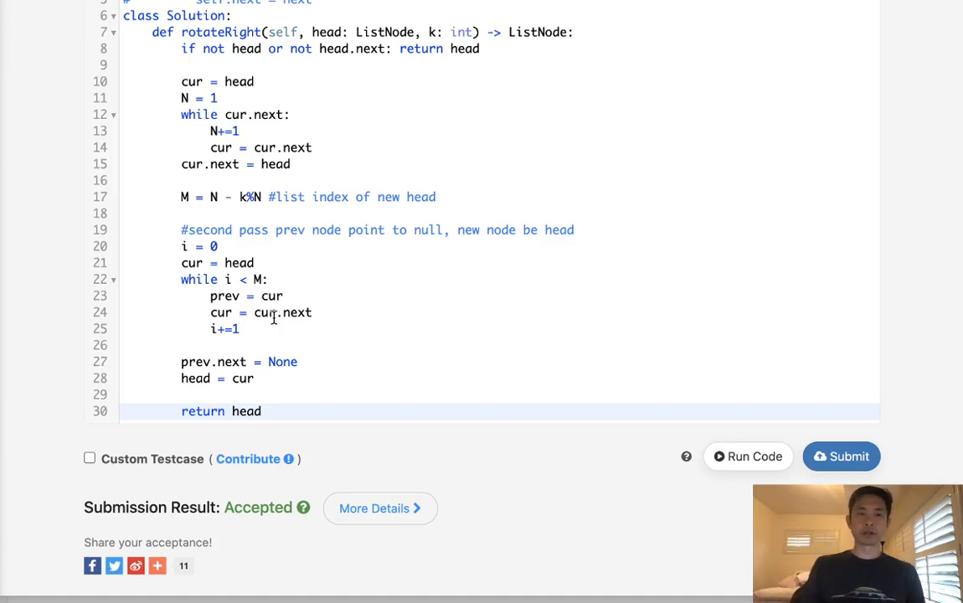
mouse_move(322, 408)
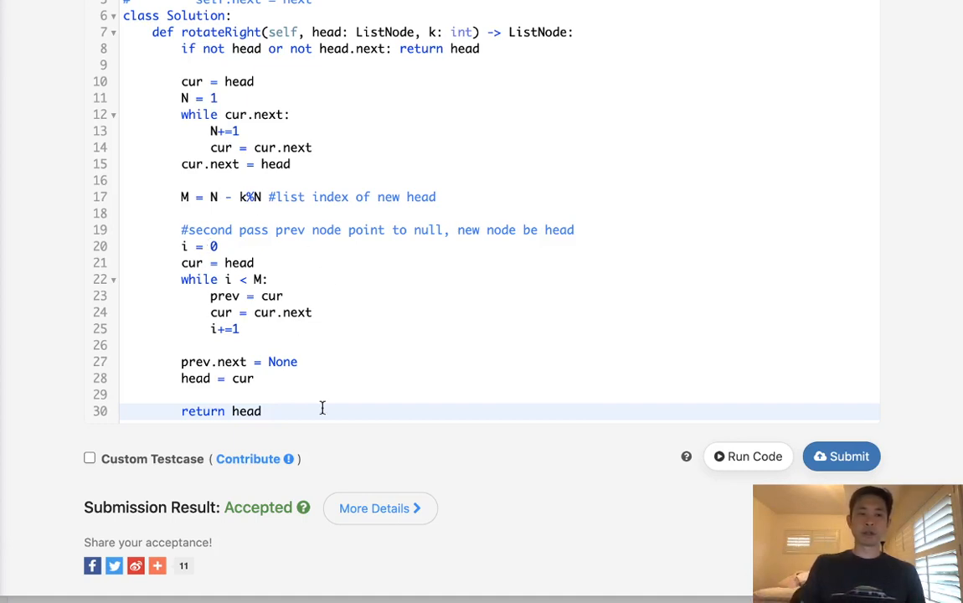